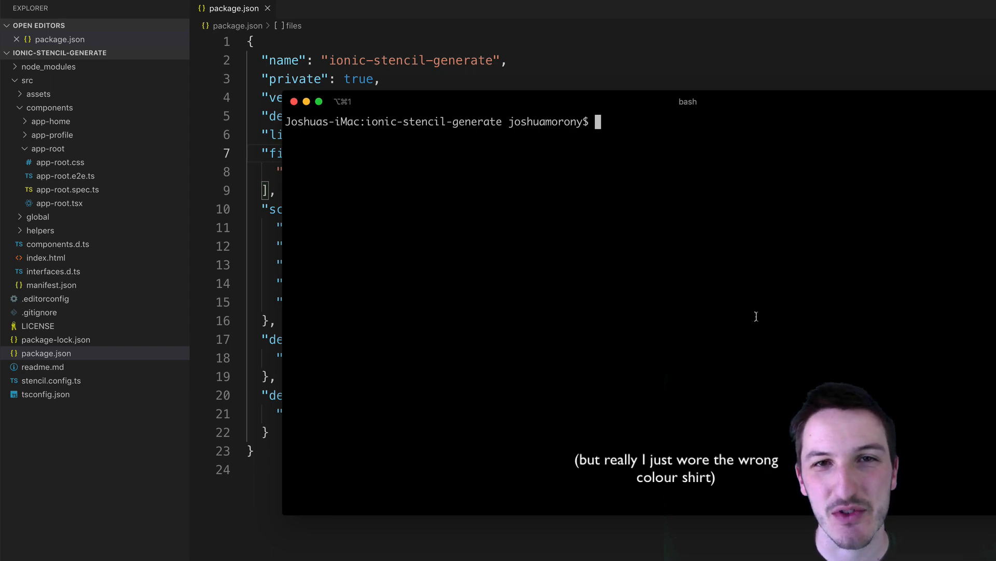
mouse_move(759, 312)
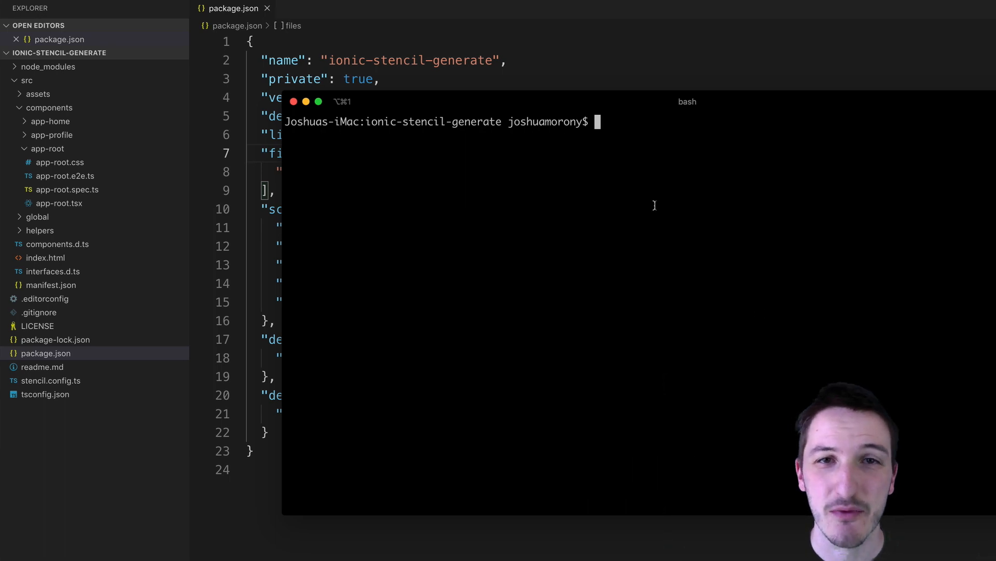
mouse_move(658, 207)
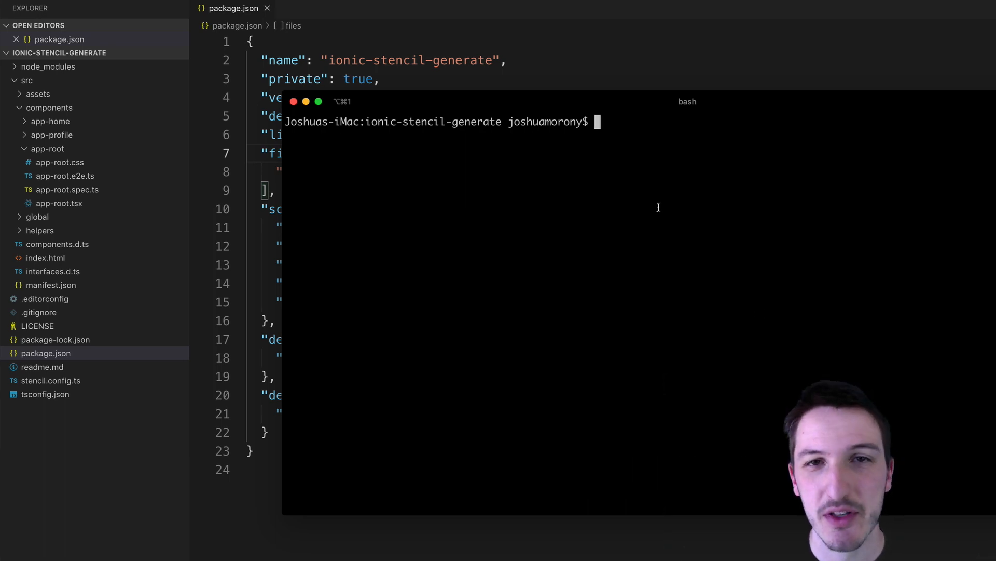
mouse_move(646, 215)
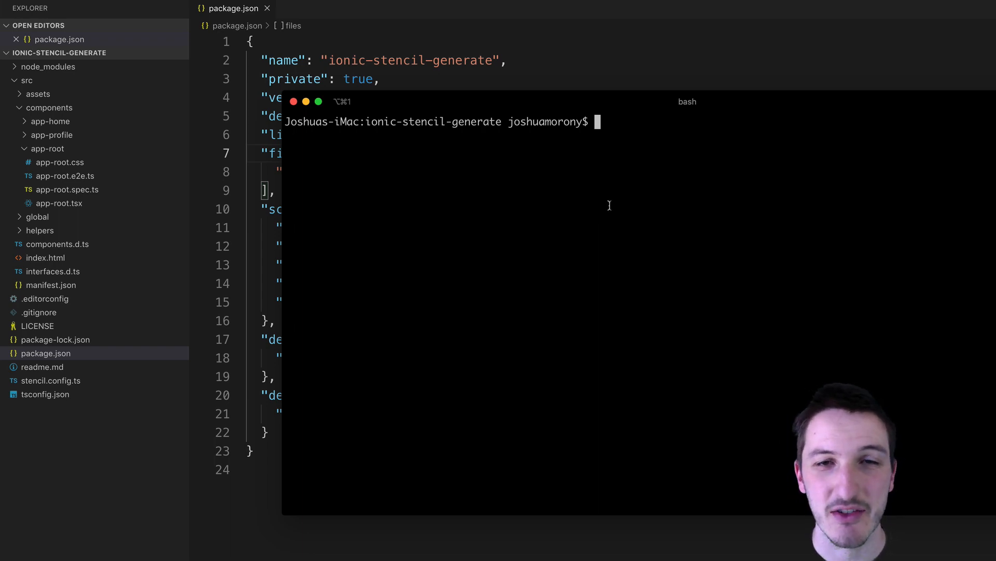
mouse_move(405, 193)
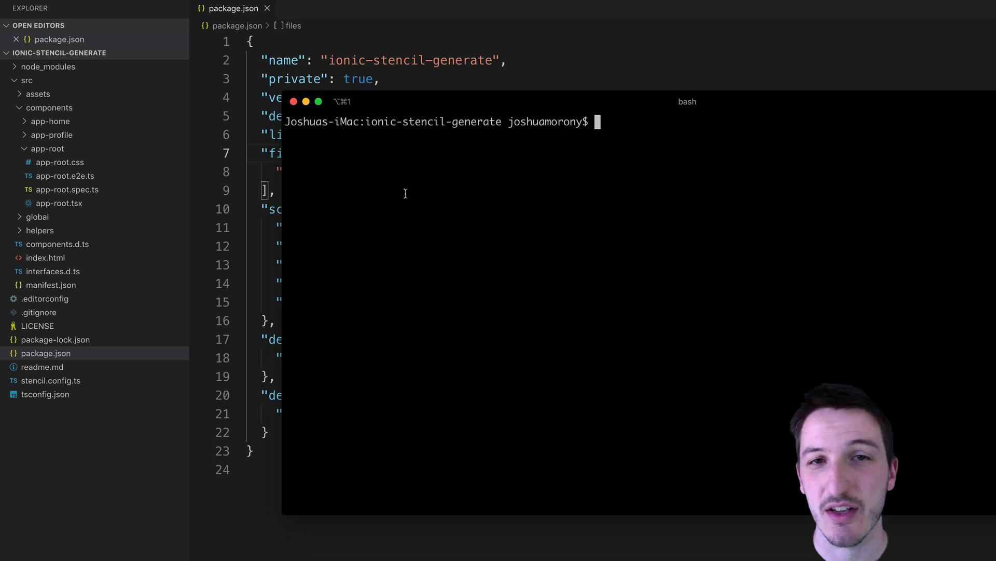
mouse_move(206, 137)
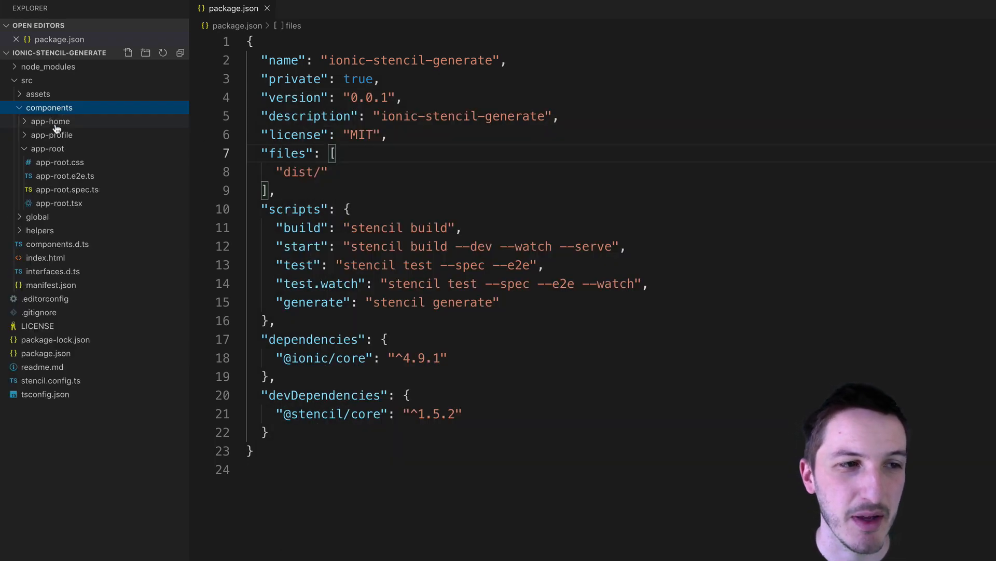
mouse_move(72, 185)
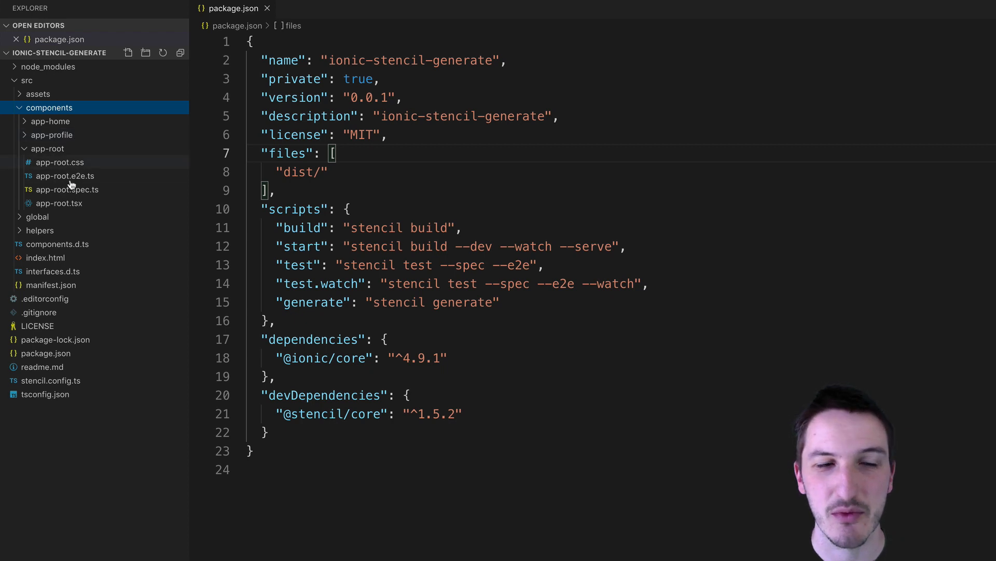
mouse_move(63, 175)
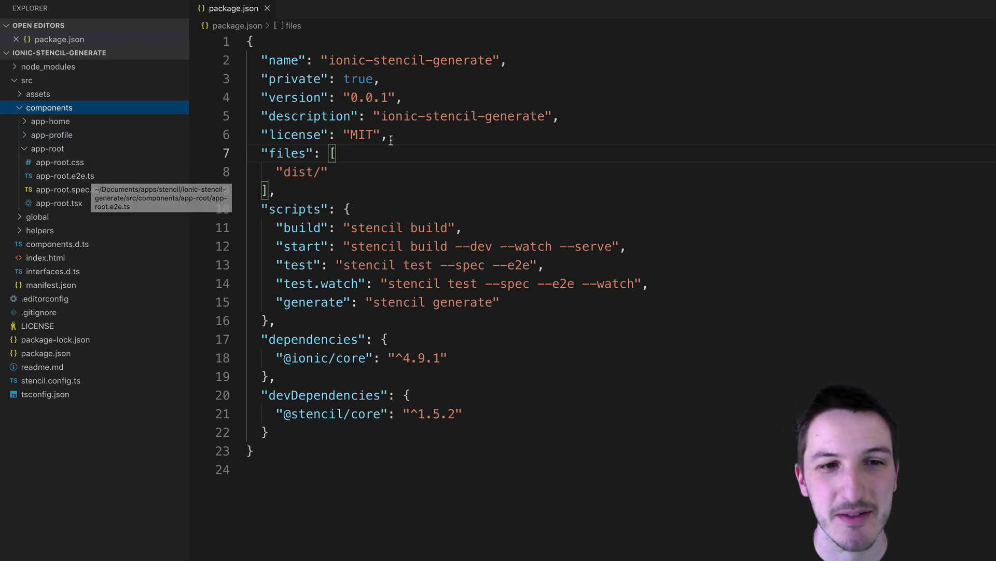
- View app-home.tsx, then return to package.json and clear the generate-script highlight
left_click(49, 121)
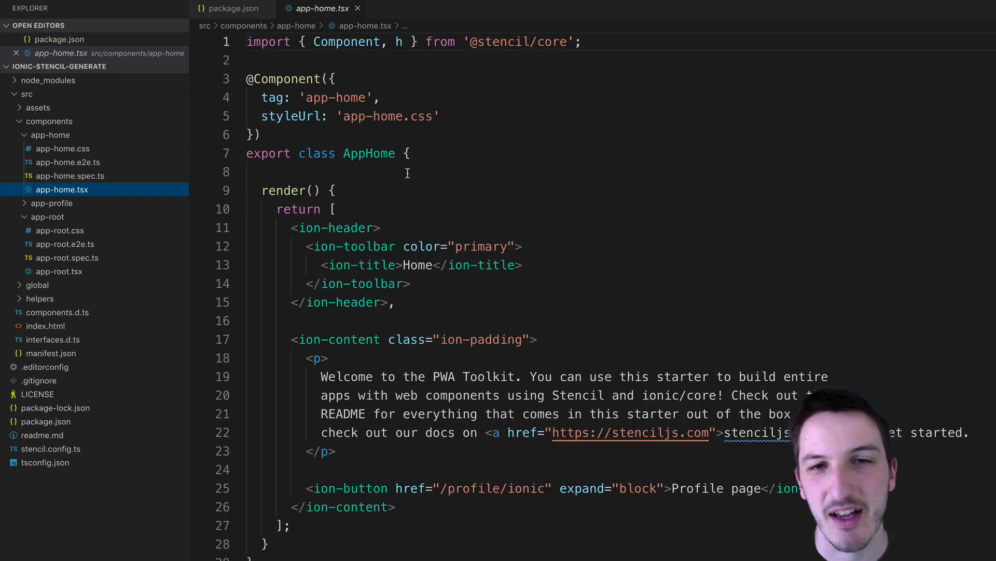
mouse_move(470, 148)
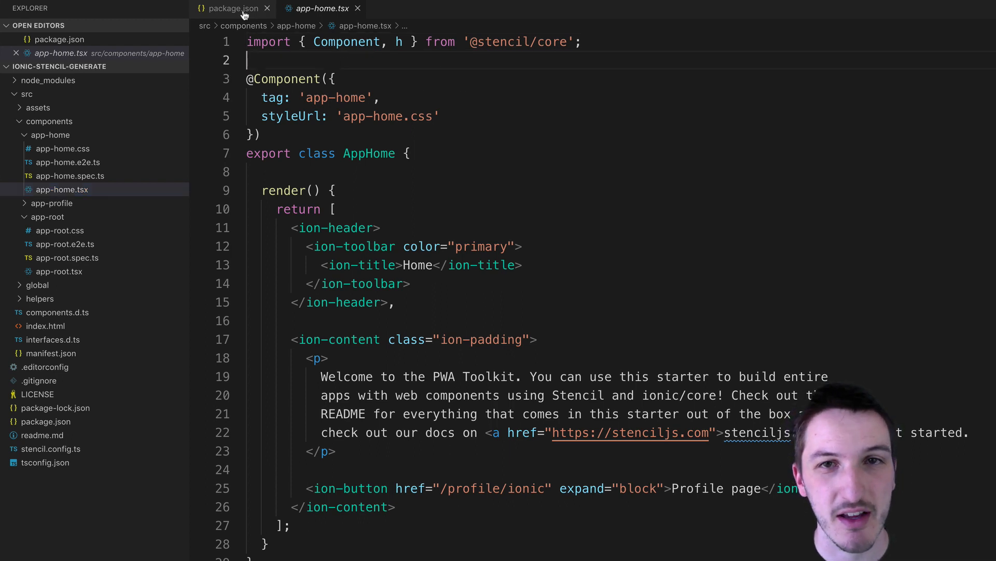
left_click(233, 8)
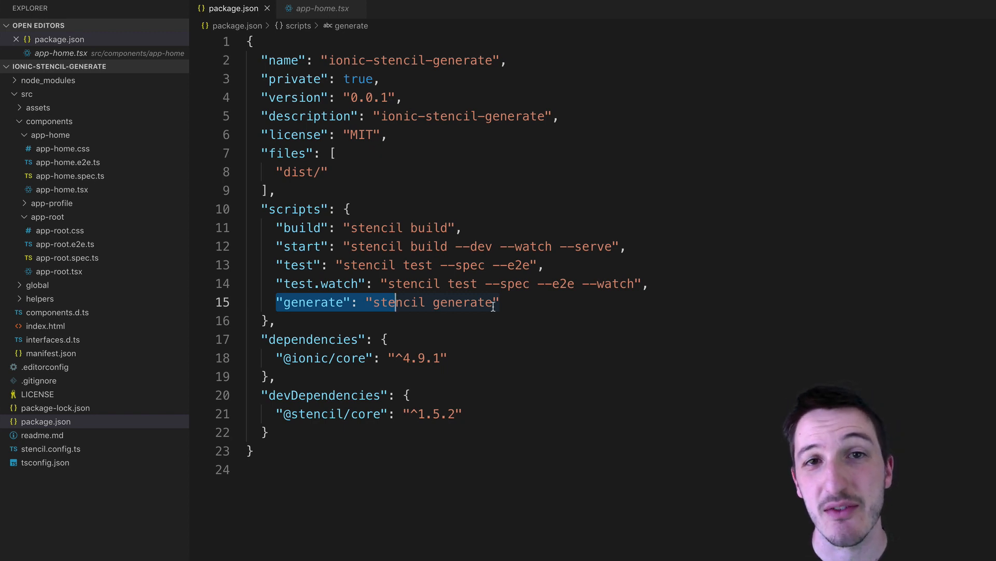
left_click(332, 153)
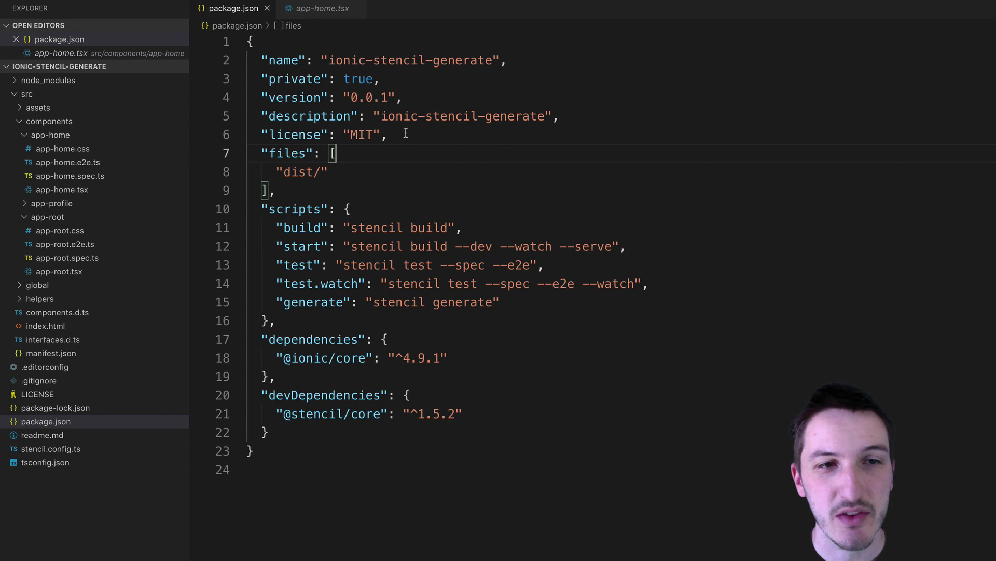
mouse_move(55, 125)
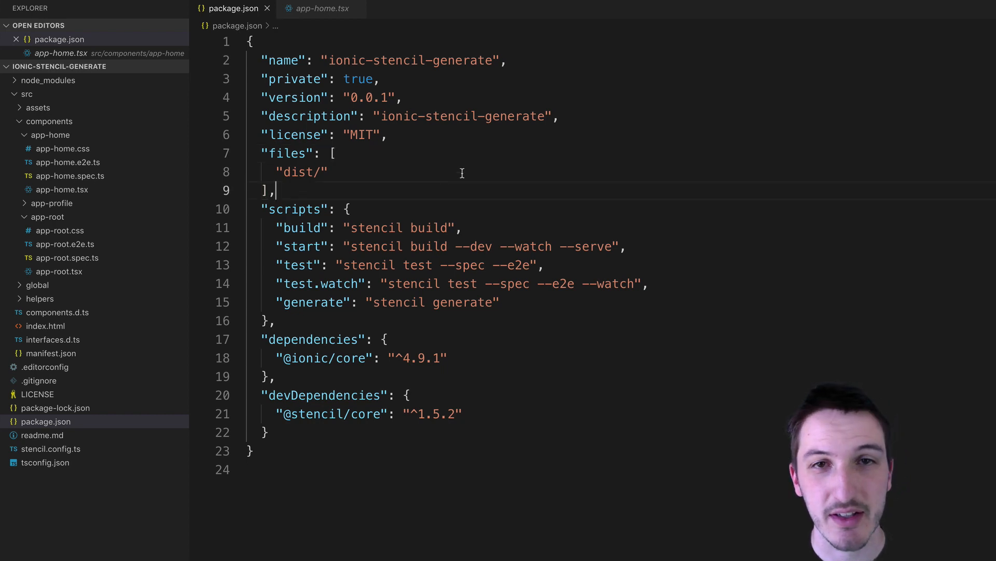
mouse_move(334, 180)
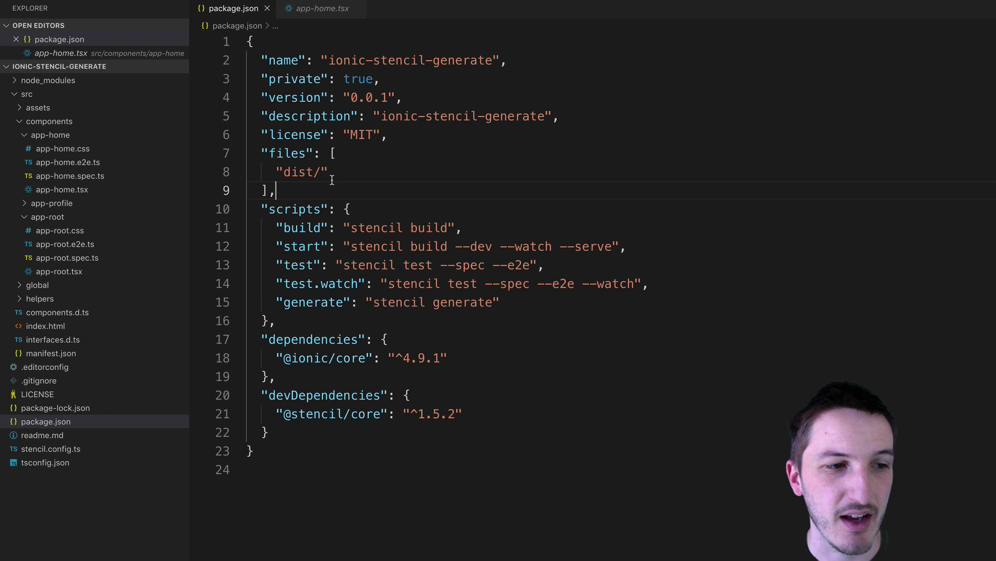
mouse_move(59, 162)
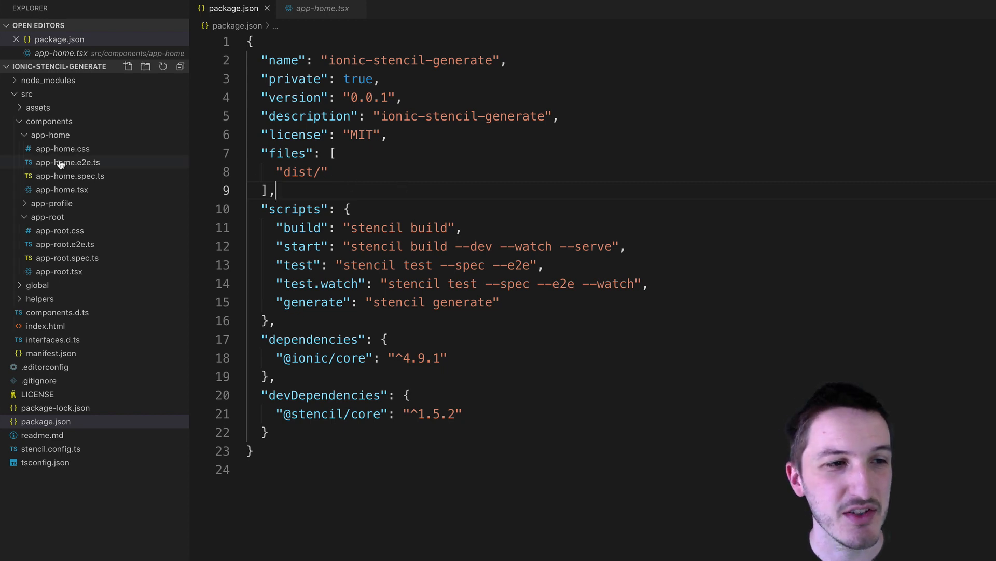
- Collapse the app-home and app-root folders in the Explorer, keeping package.json in focus
left_click(50, 135)
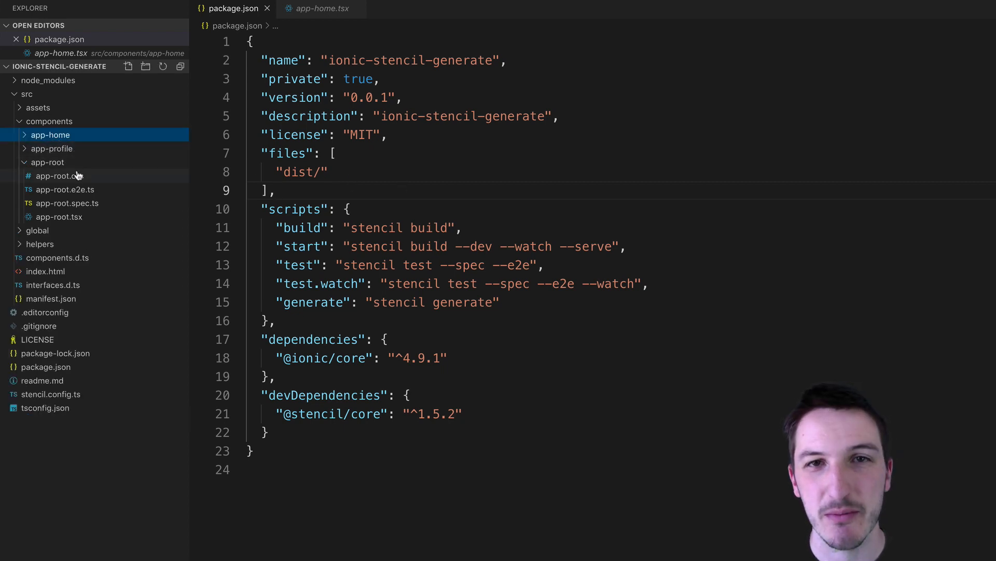
left_click(48, 161)
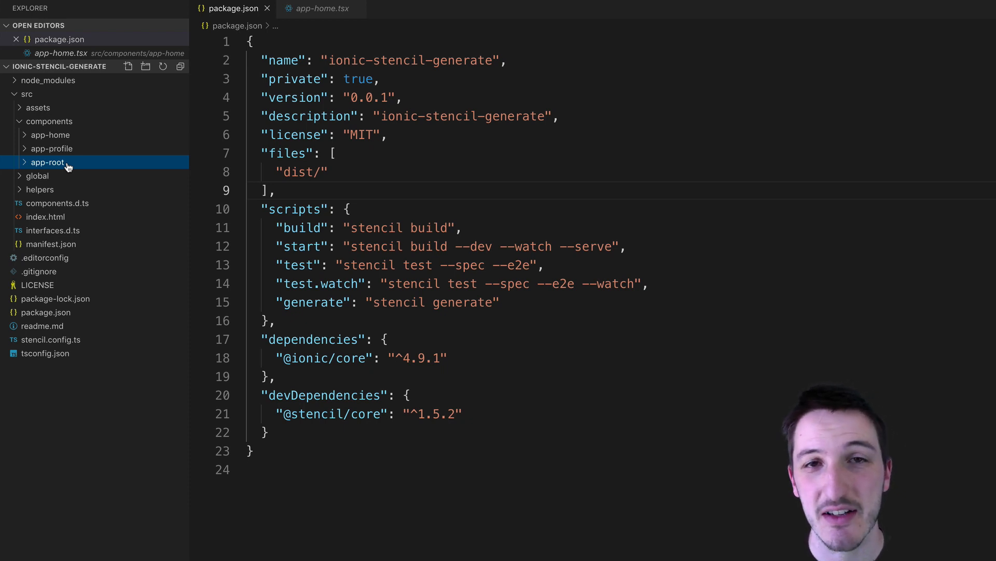
mouse_move(76, 144)
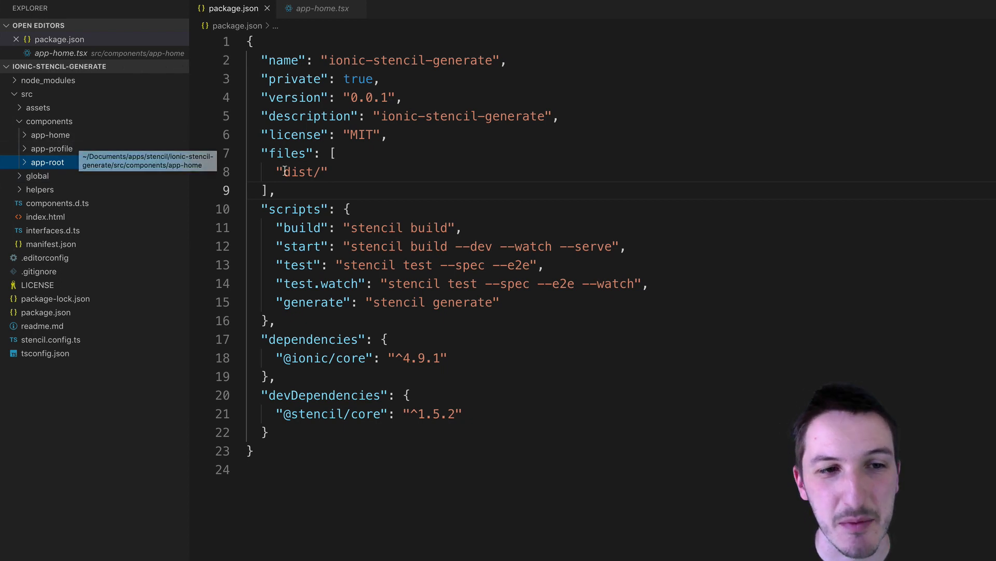
left_click(456, 208)
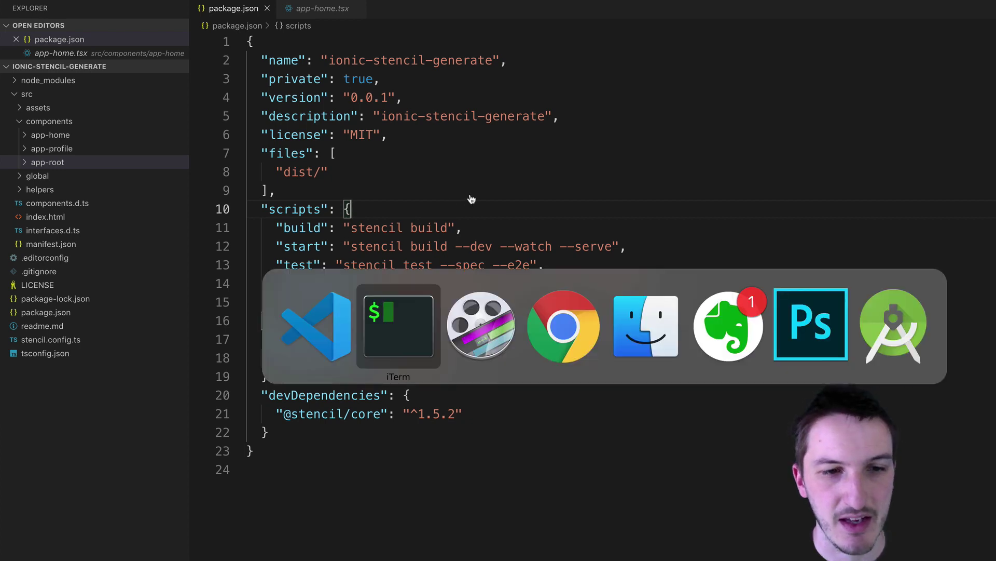
- Run 'stencil generate' in iTerm, which fails with 'stencil: command not found'
left_click(398, 326)
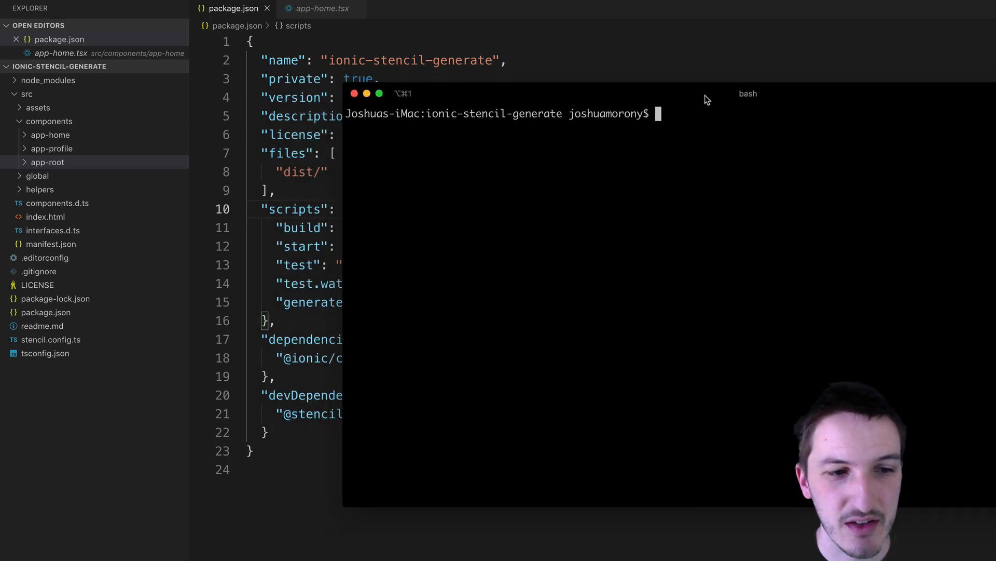
mouse_move(259, 274)
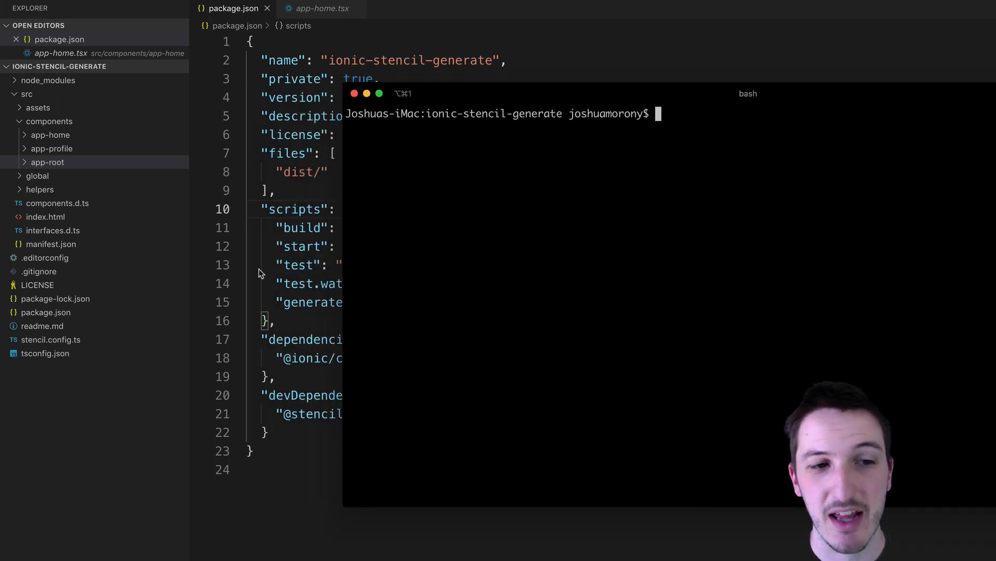
mouse_move(473, 105)
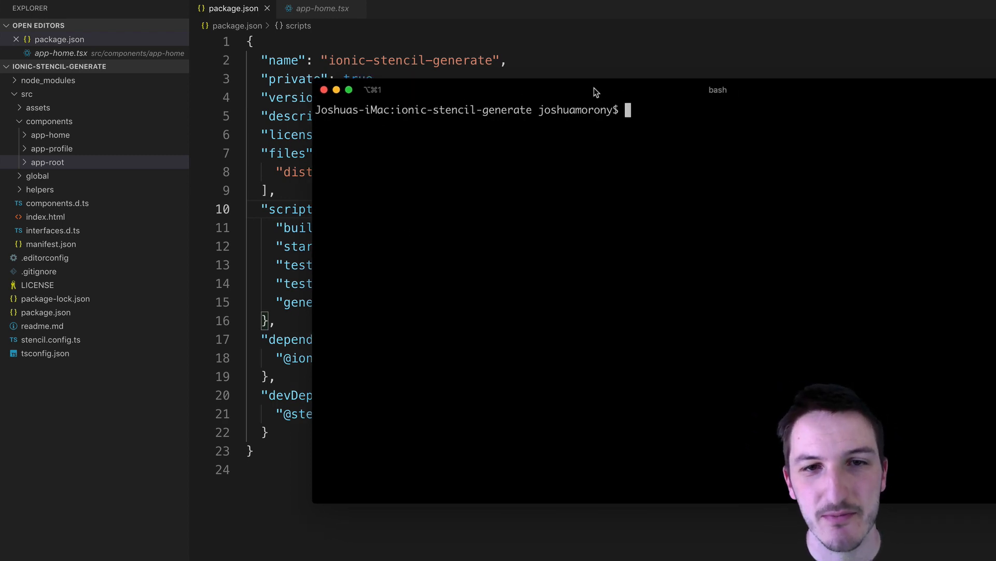
type("s")
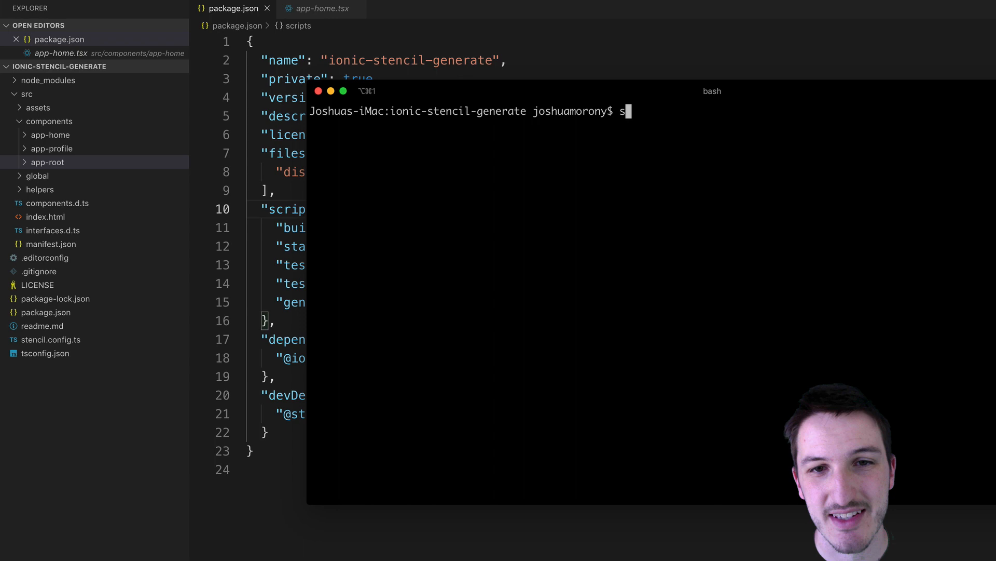
type("tencil generate")
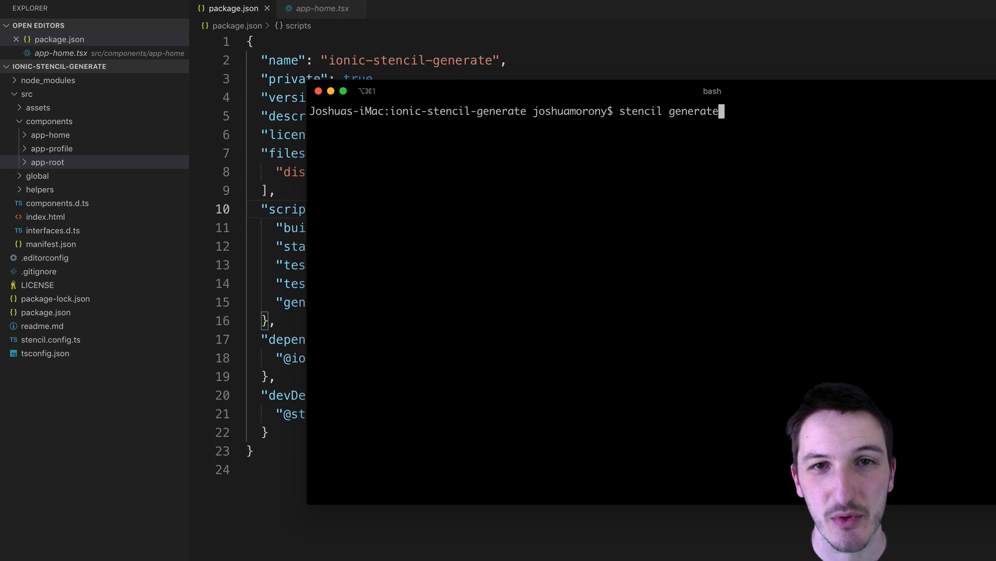
key("Return")
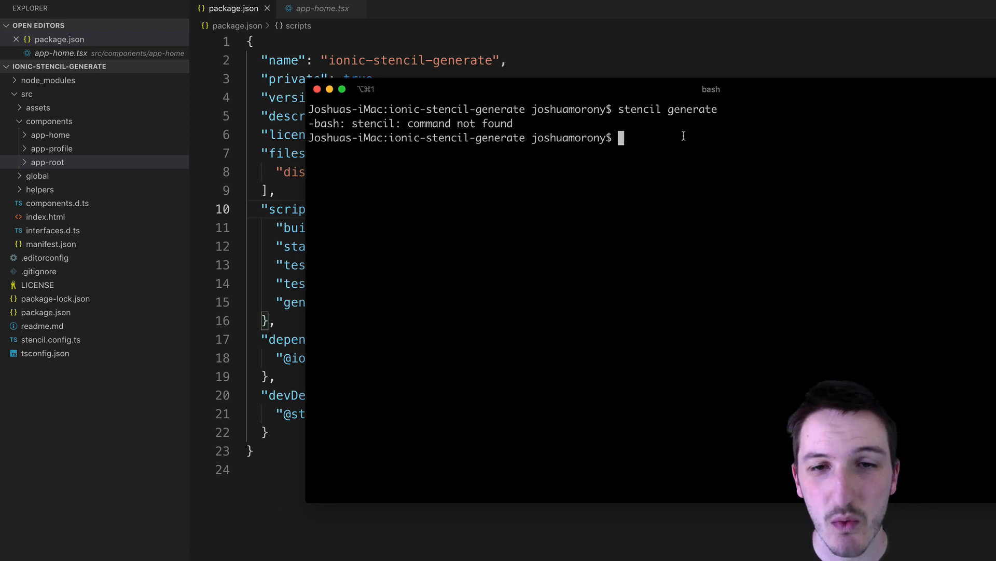
- Enter 'npx stencil generate app-detail' at the iTerm prompt without running it
type("npx")
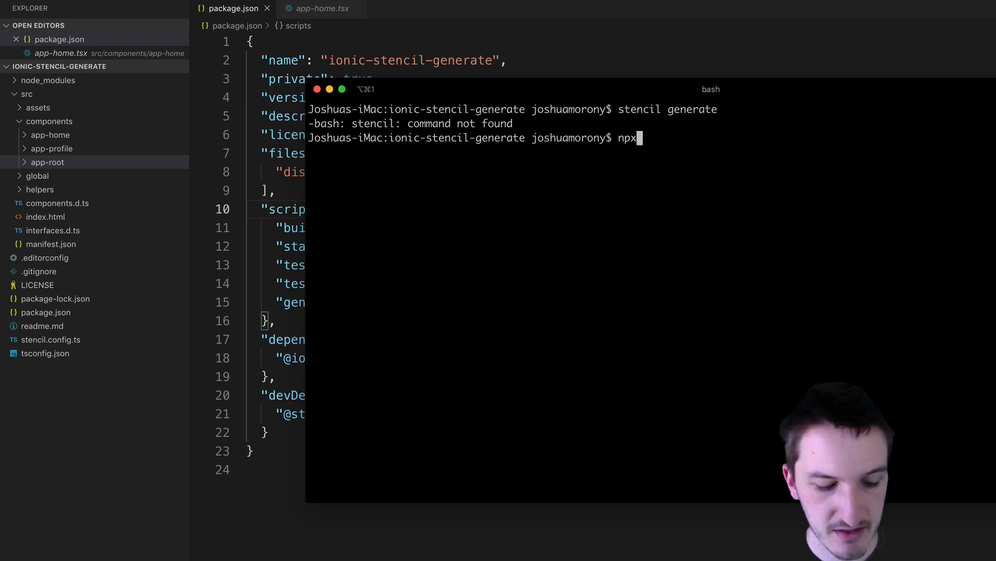
type("s")
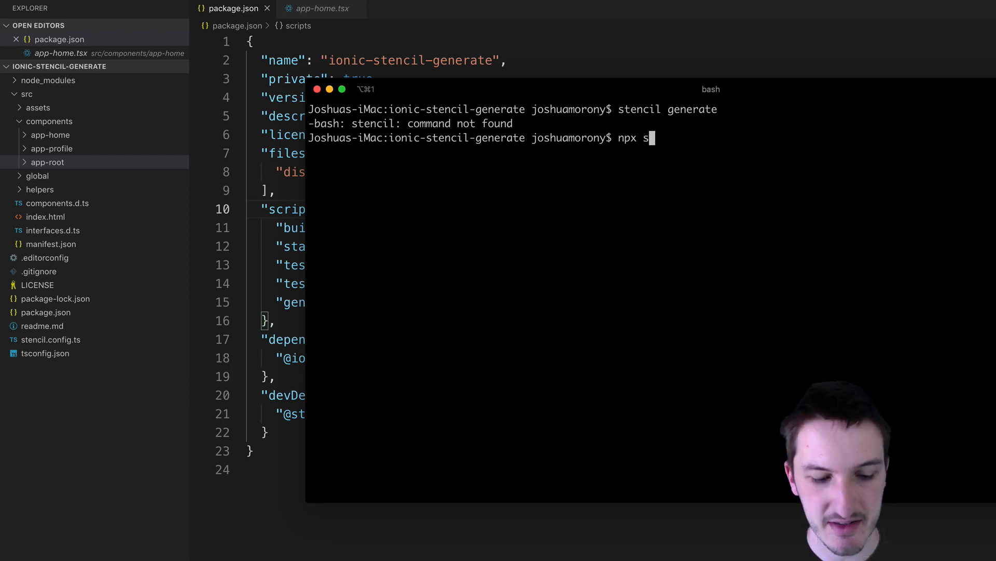
type("tencil g")
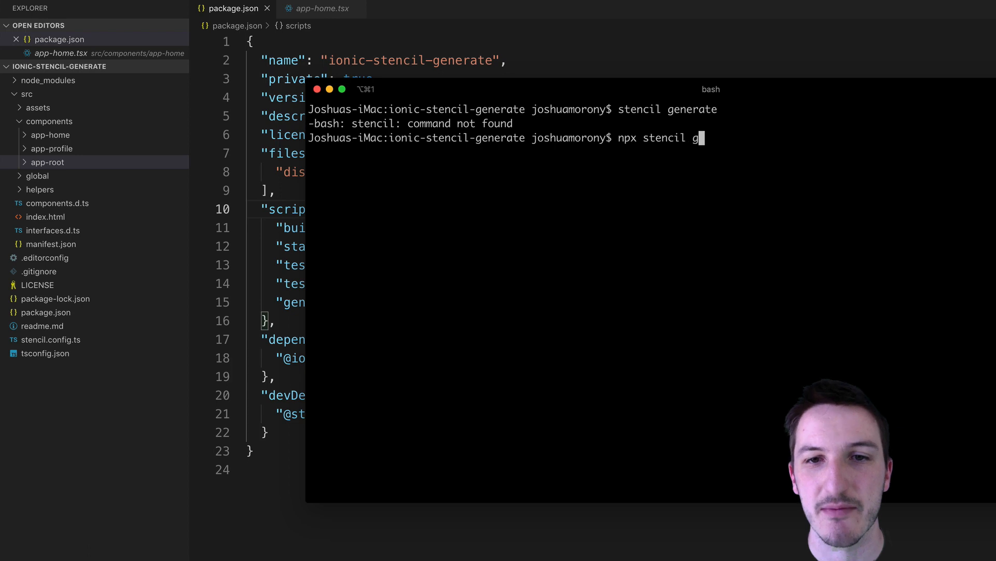
type("enerate")
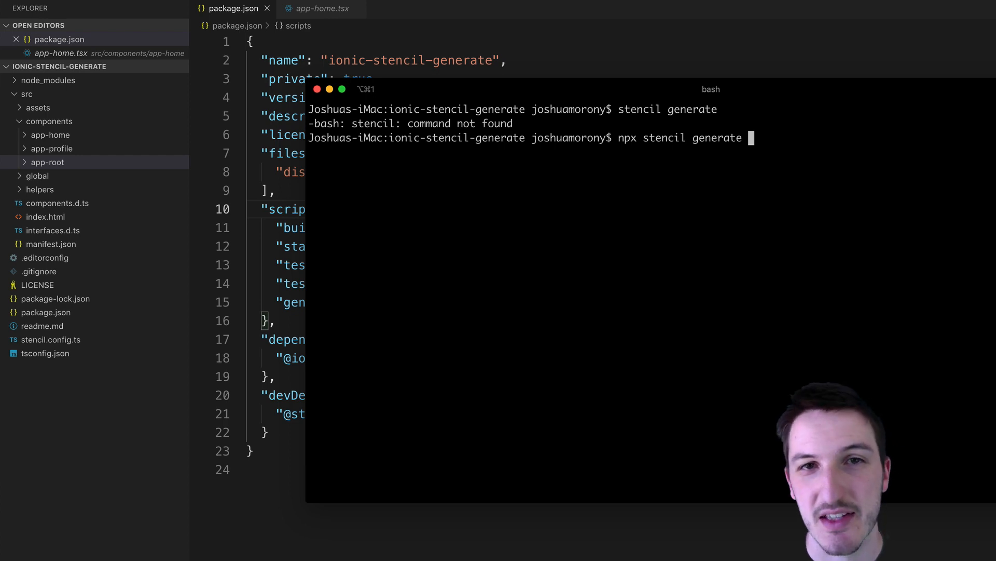
type("app-detail")
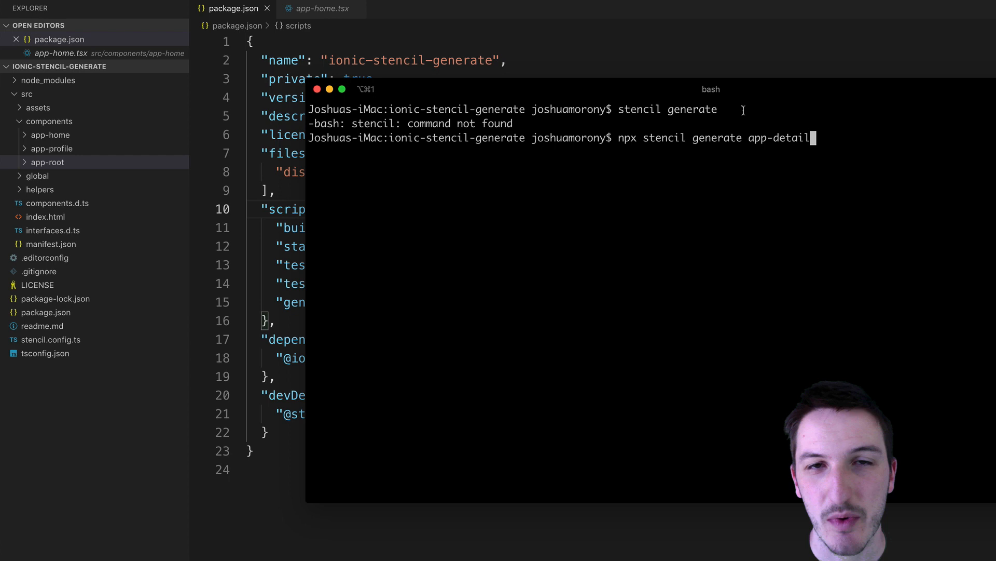
mouse_move(769, 139)
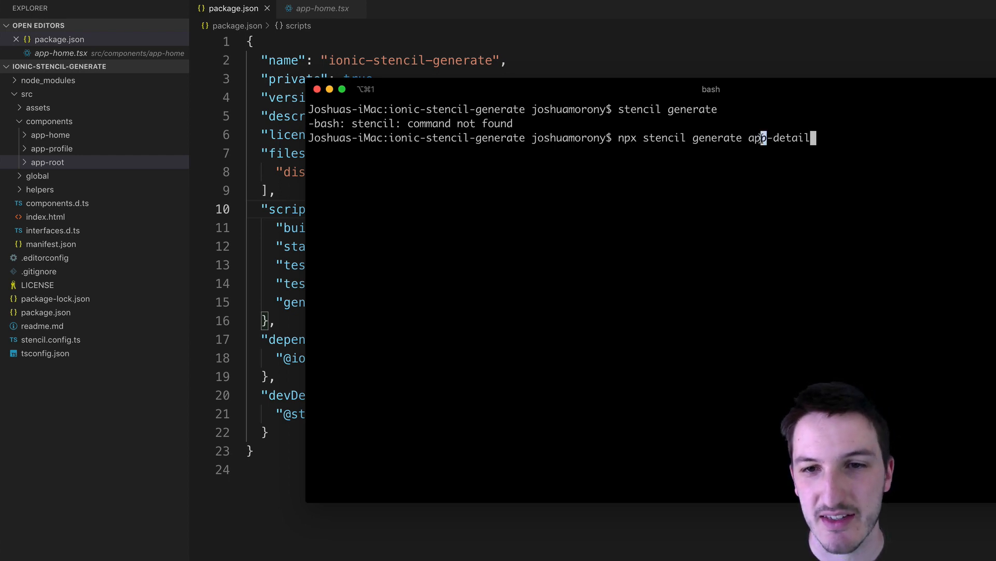
double_click(758, 138)
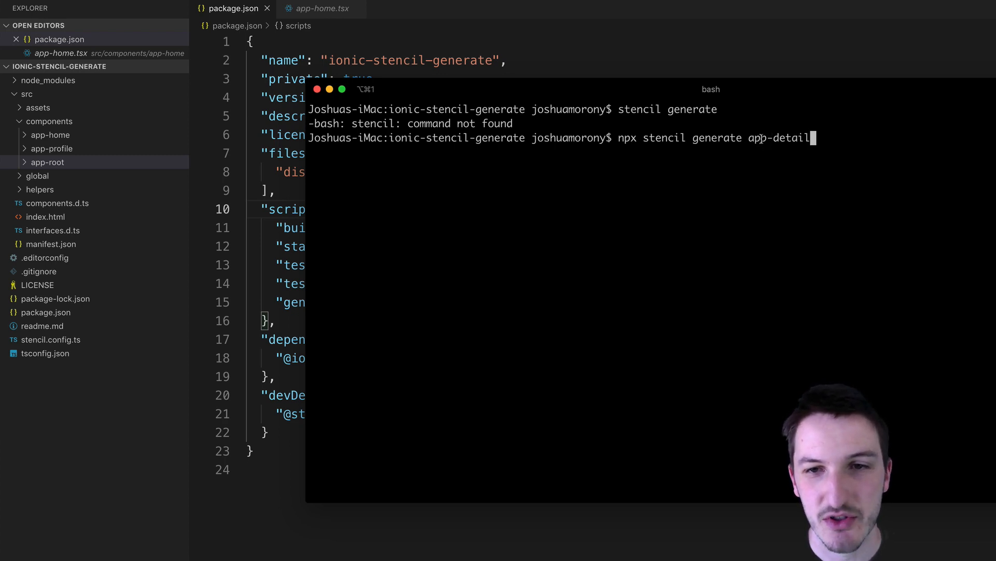
- Run 'npx stencil generate app-detail', bringing up the Stylesheet/Spec Test/E2E Test prompt
key("Return")
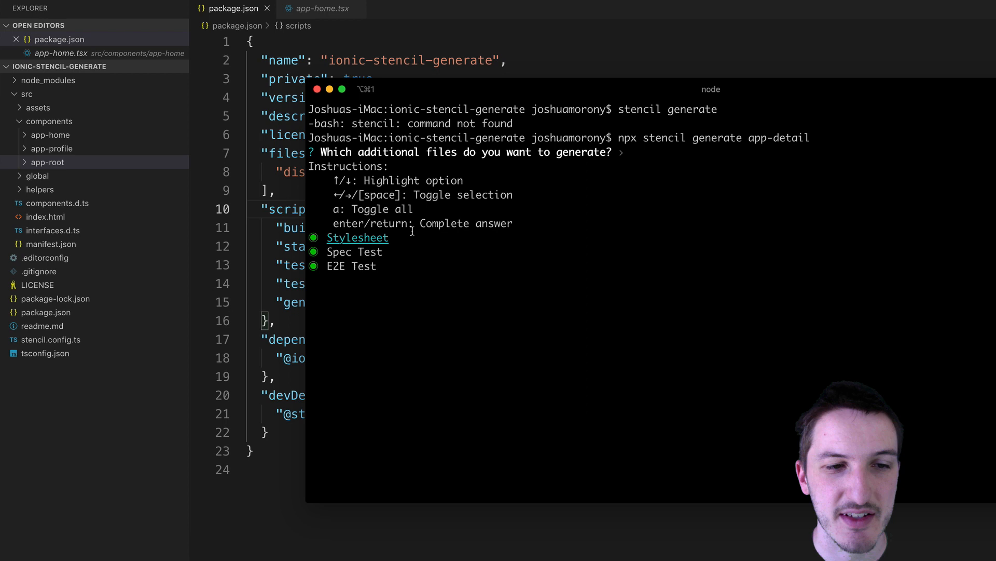
mouse_move(704, 179)
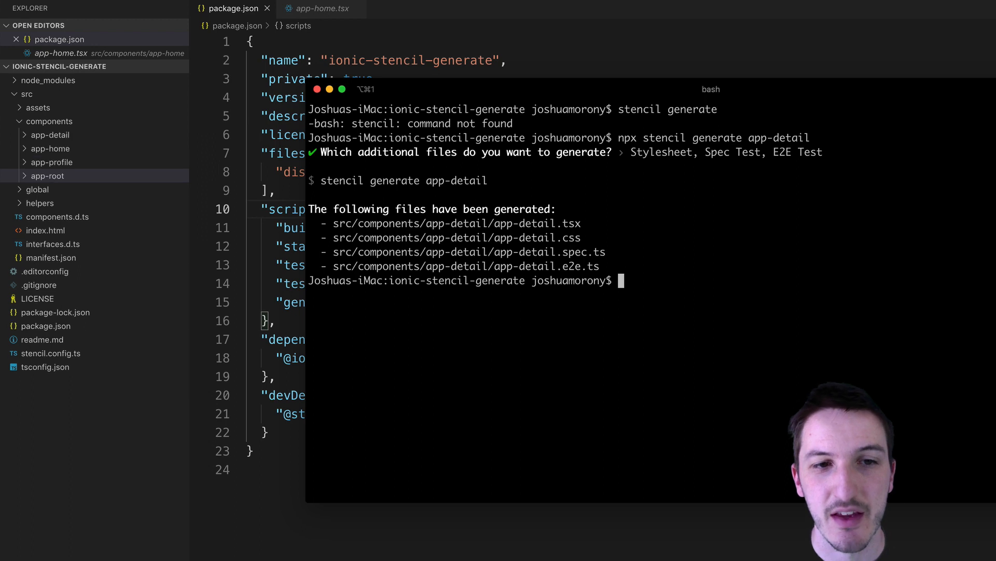
mouse_move(640, 275)
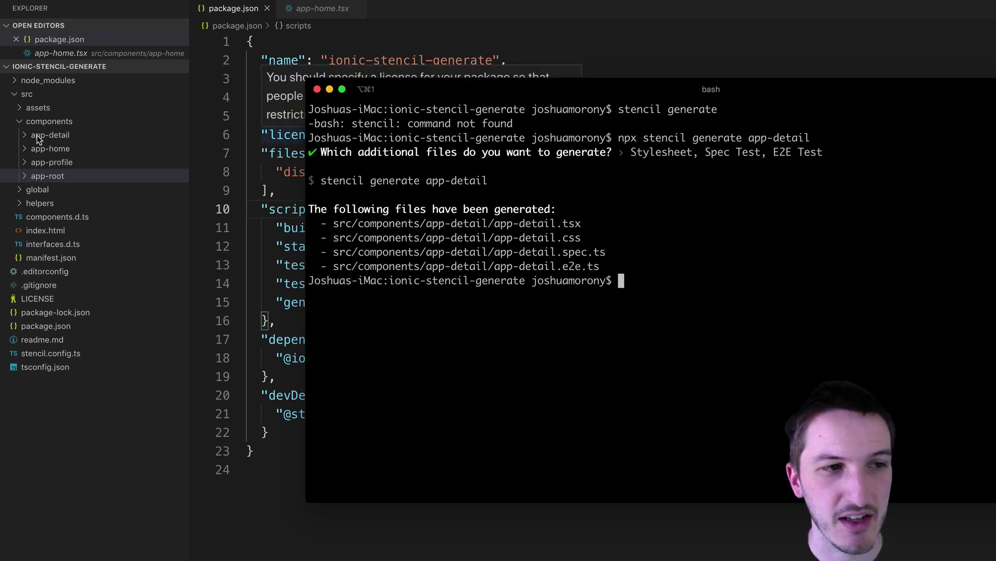
- Move the generated app-detail folder to the trash from the Explorer
right_click(49, 135)
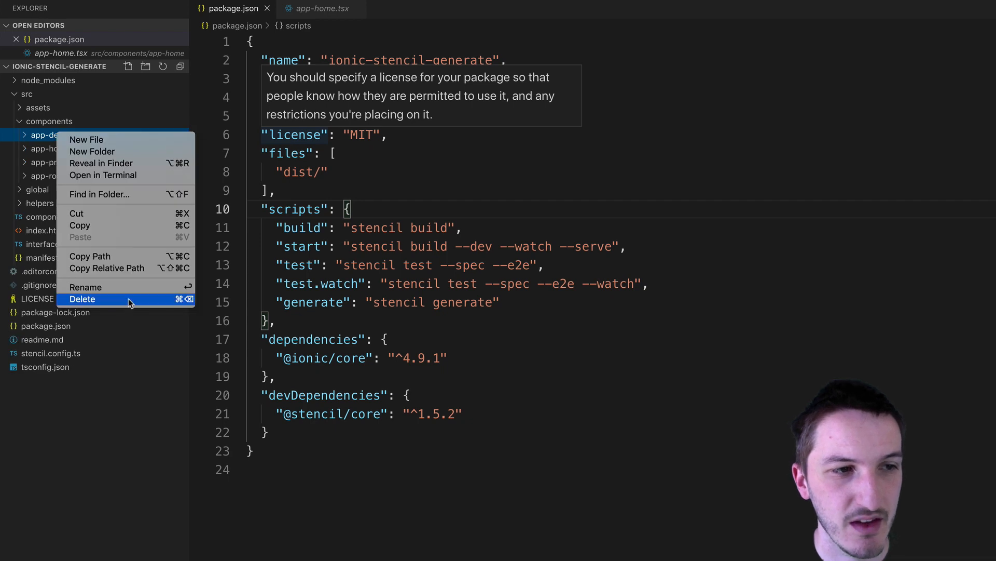
left_click(82, 299)
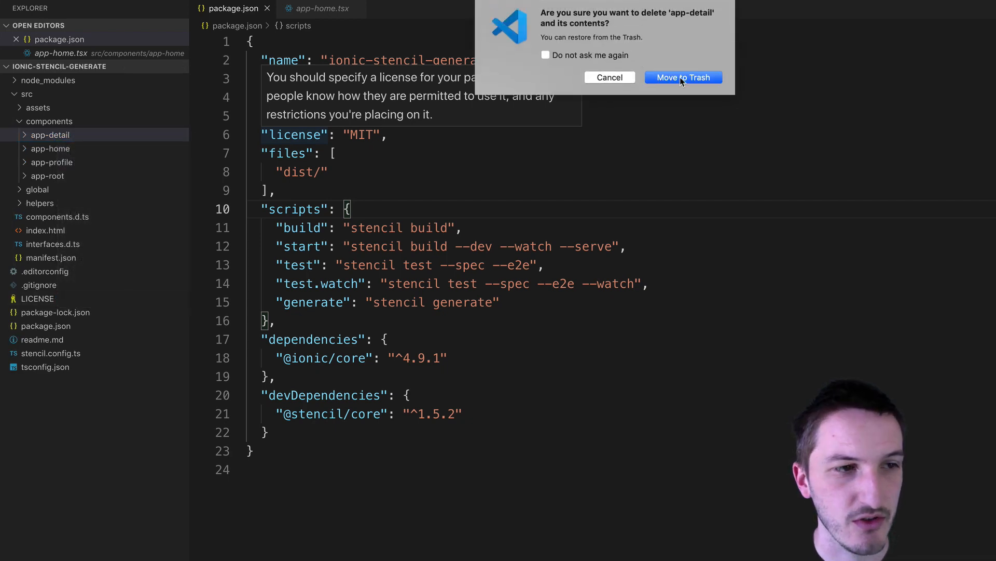
left_click(683, 76)
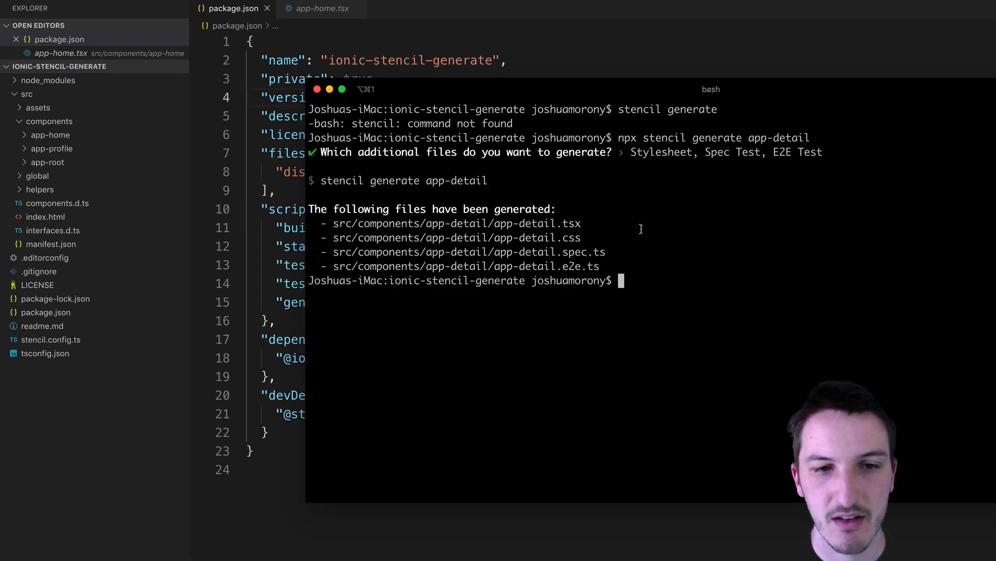
- Rerun 'npx stencil generate app-detail' keeping only Stylesheet, creating just tsx and css files
type("npx stencil generate app-detail")
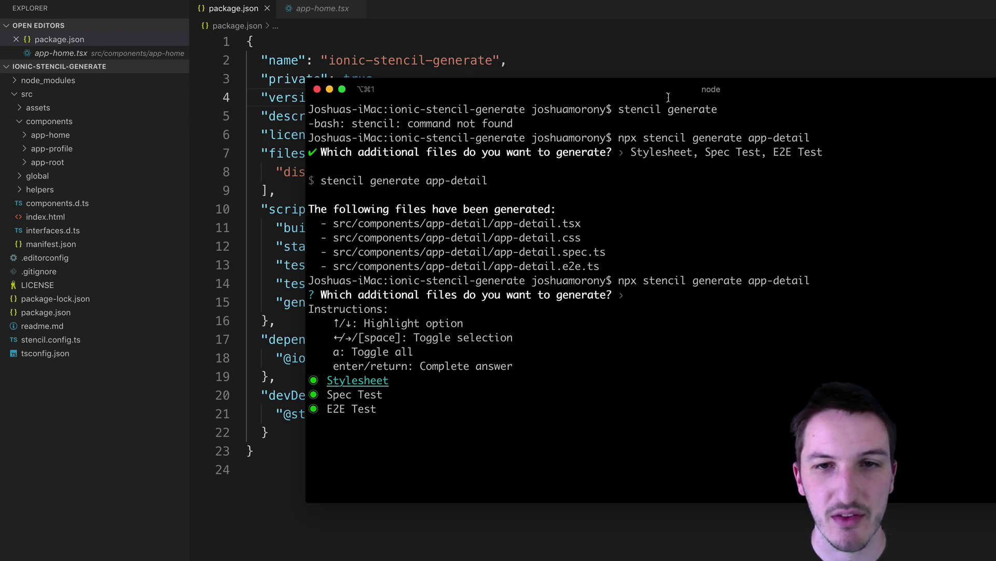
key("space")
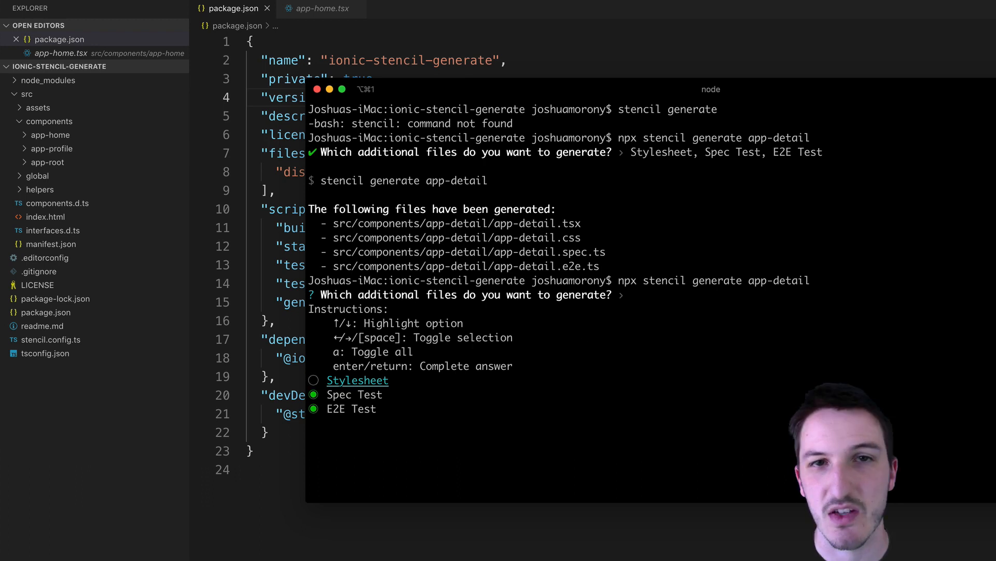
key("space")
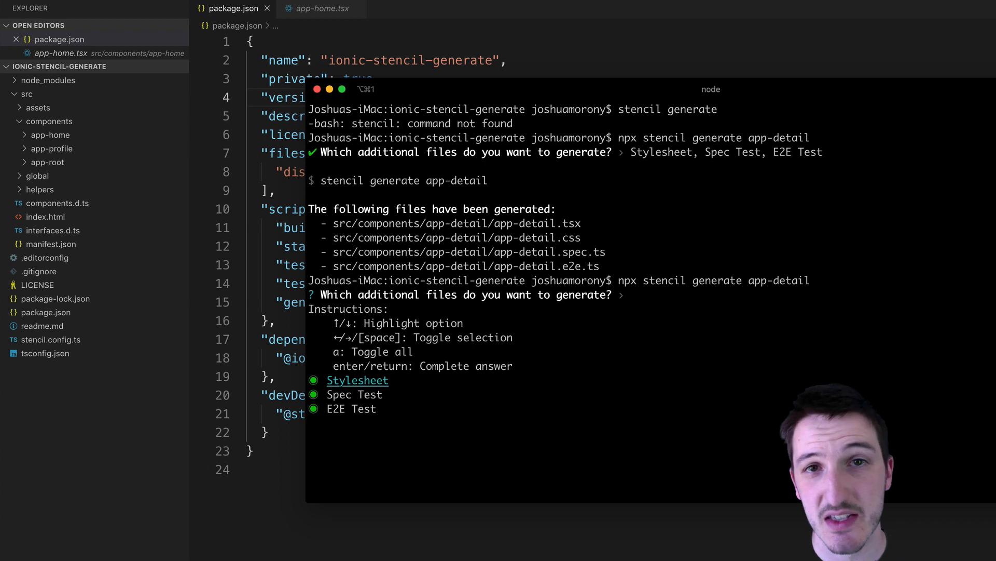
key("down")
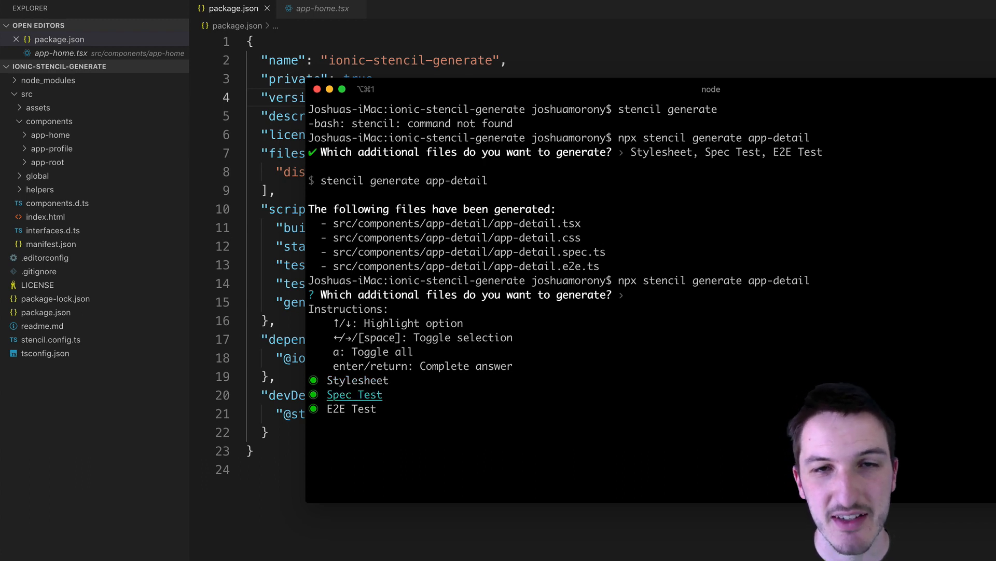
key("Down")
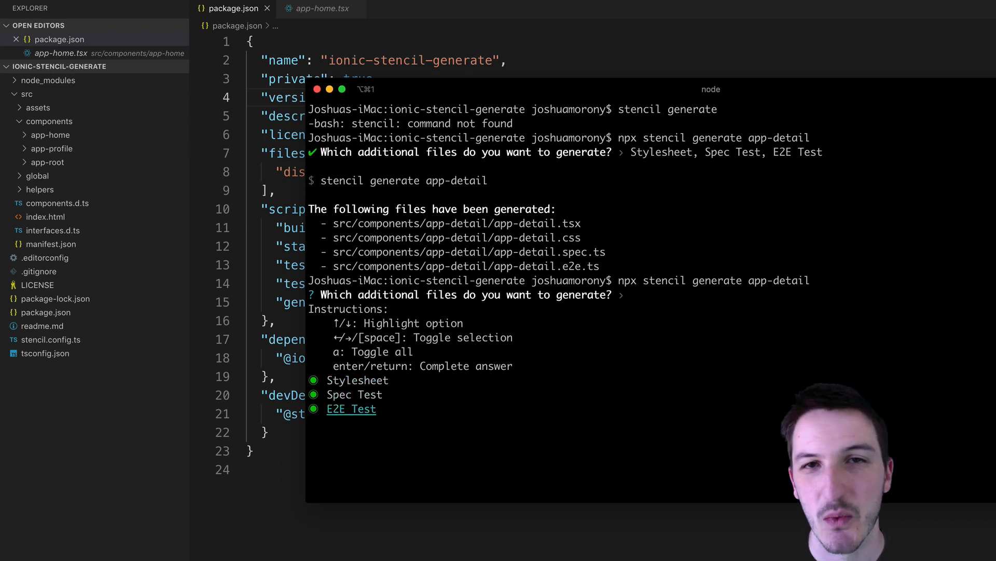
key("up")
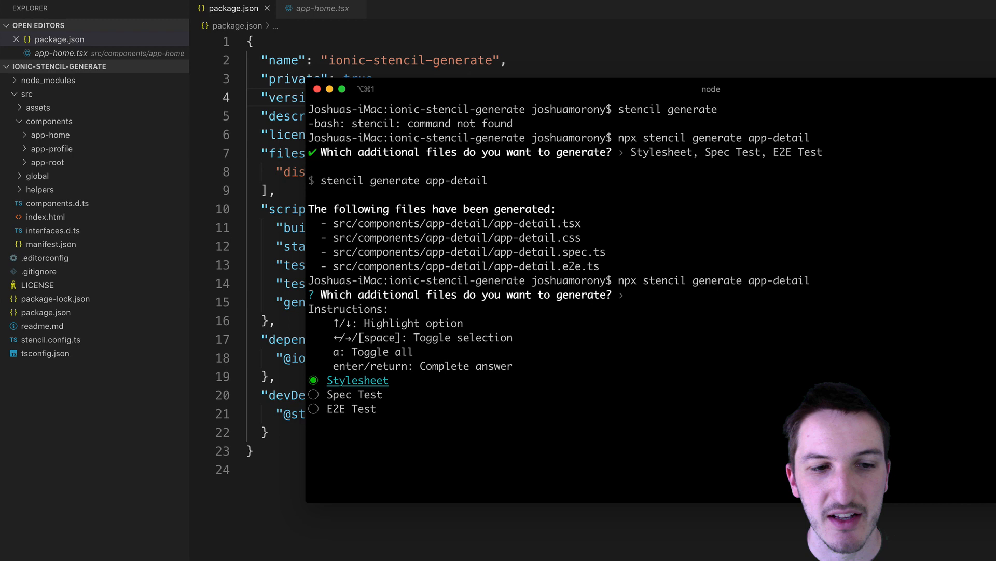
key("Return")
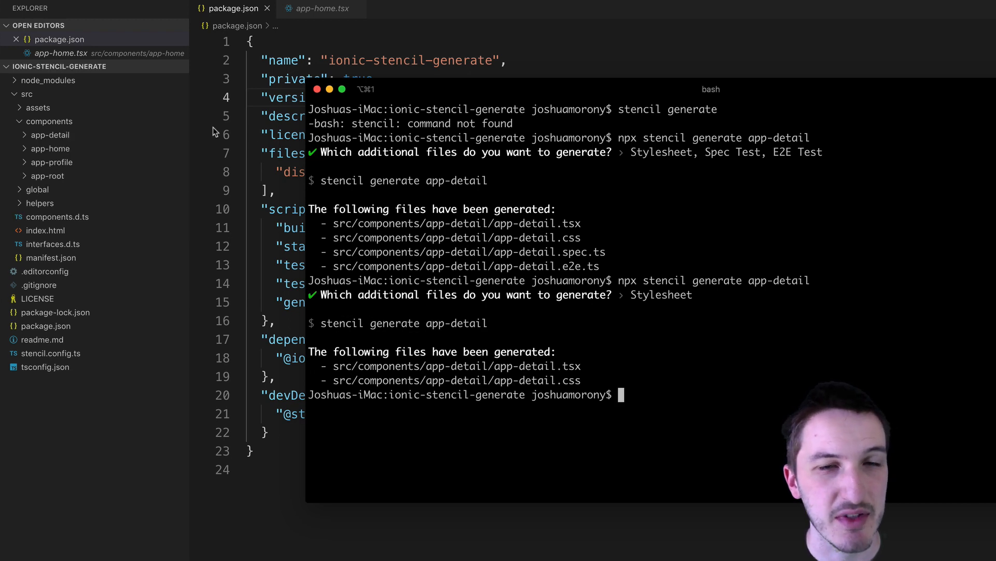
- Expand app-detail and open its app-detail.css and app-detail.tsx files
left_click(50, 134)
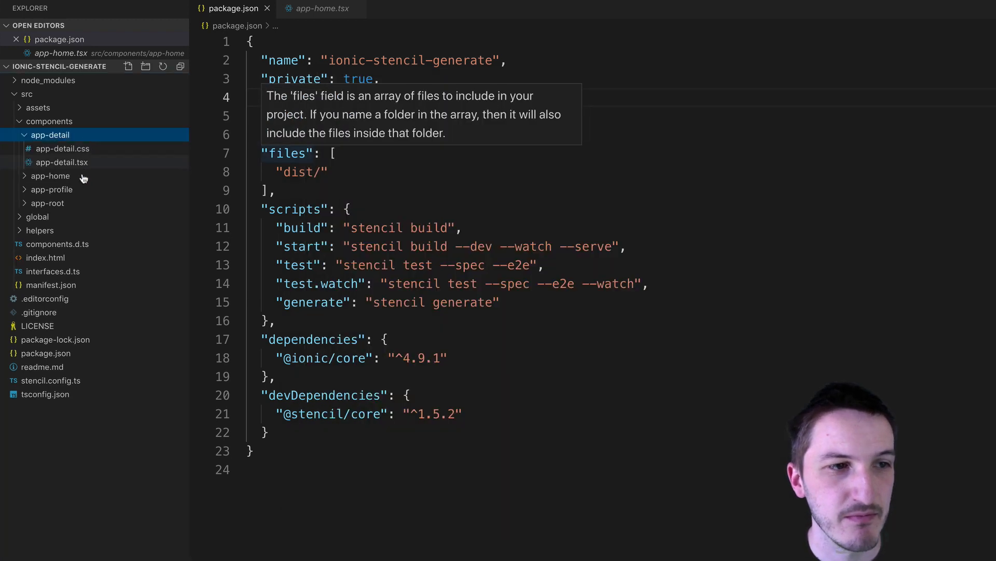
left_click(63, 148)
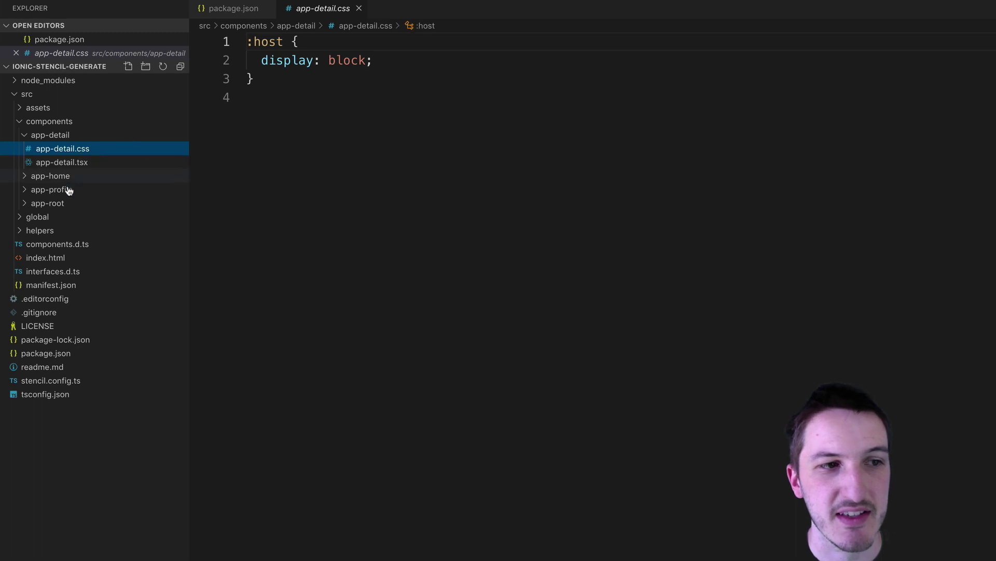
left_click(62, 162)
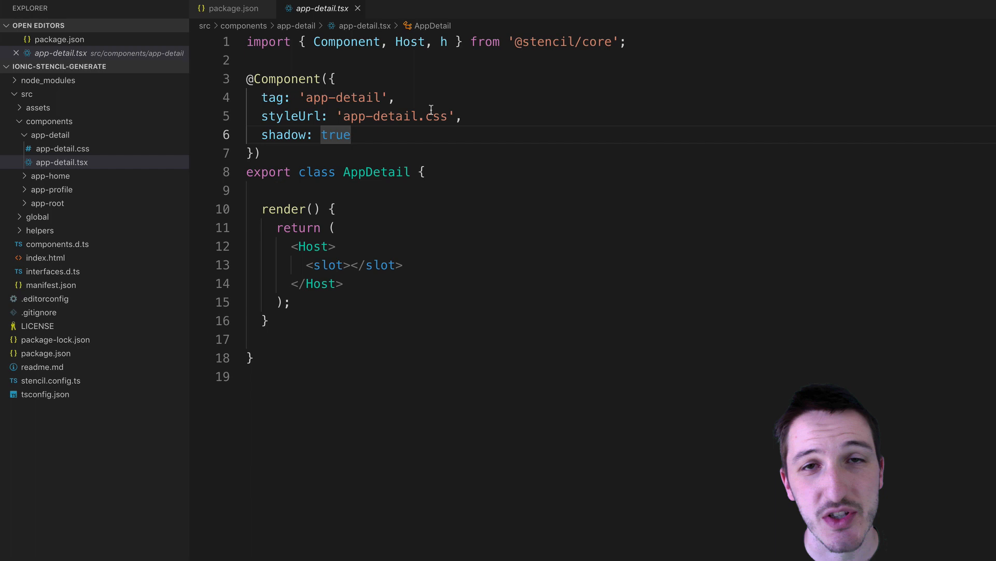
mouse_move(381, 134)
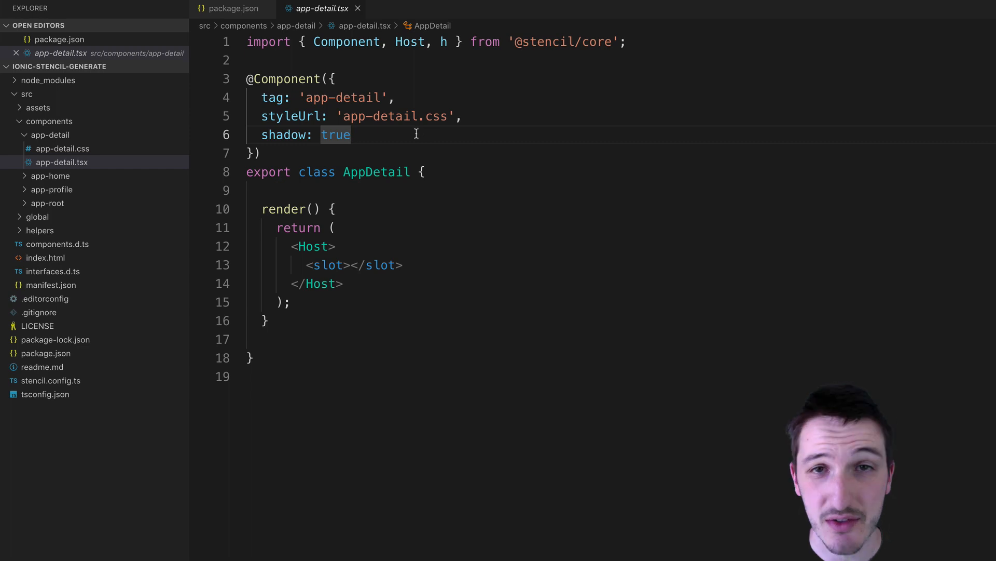
mouse_move(318, 233)
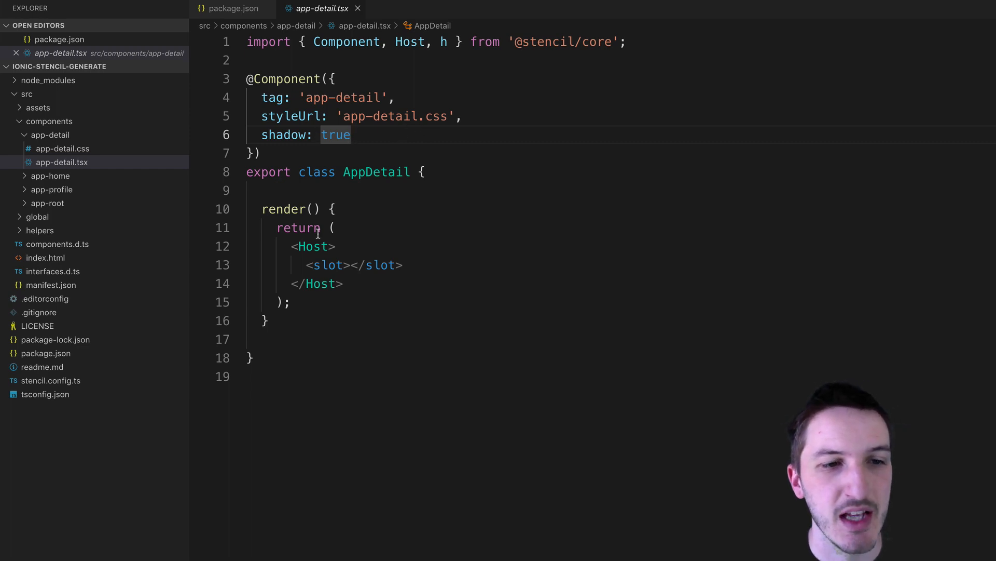
- Delete the Host import, shadow: true option and Host/slot markup from app-detail.tsx
double_click(412, 42)
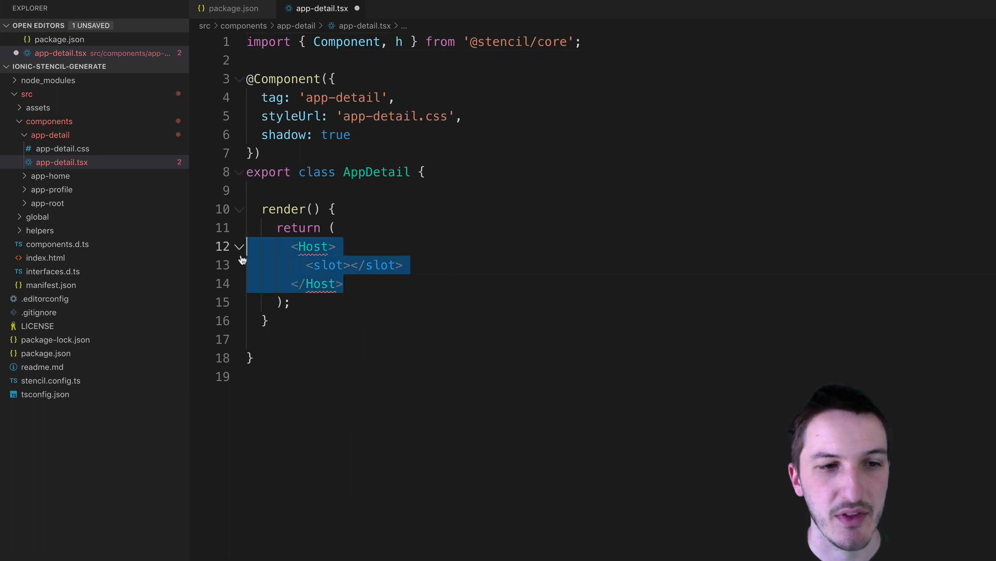
key("Delete")
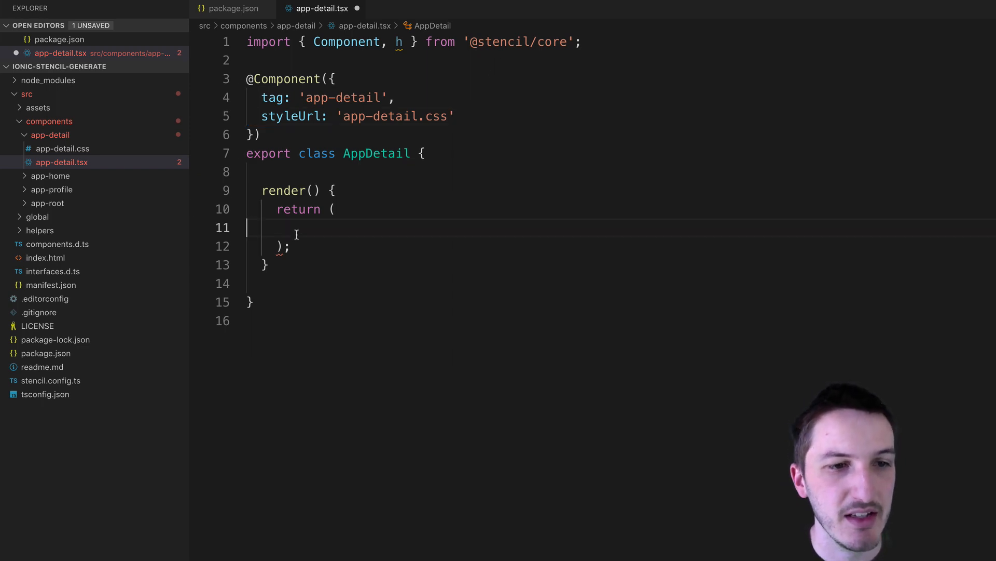
left_click(299, 227)
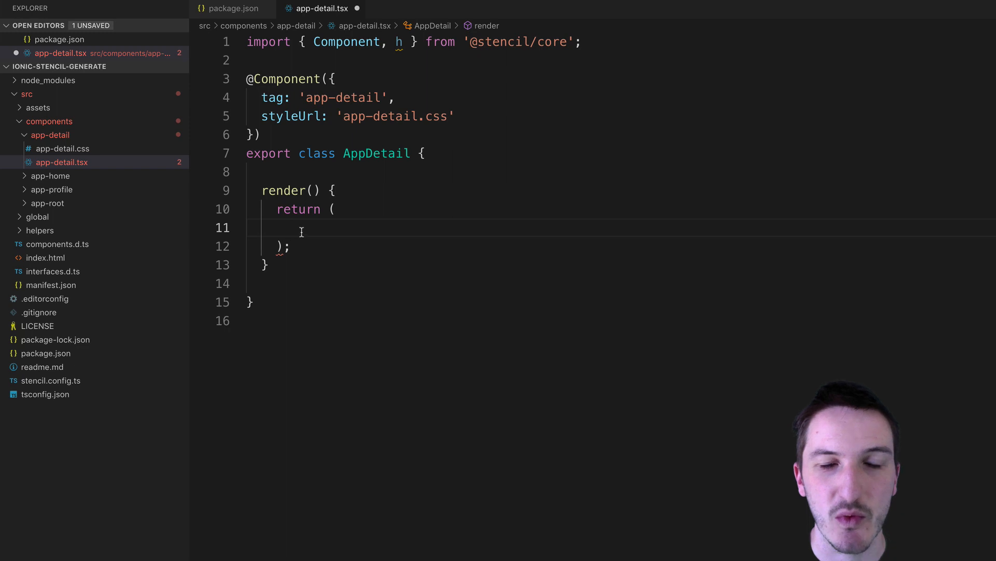
mouse_move(51, 189)
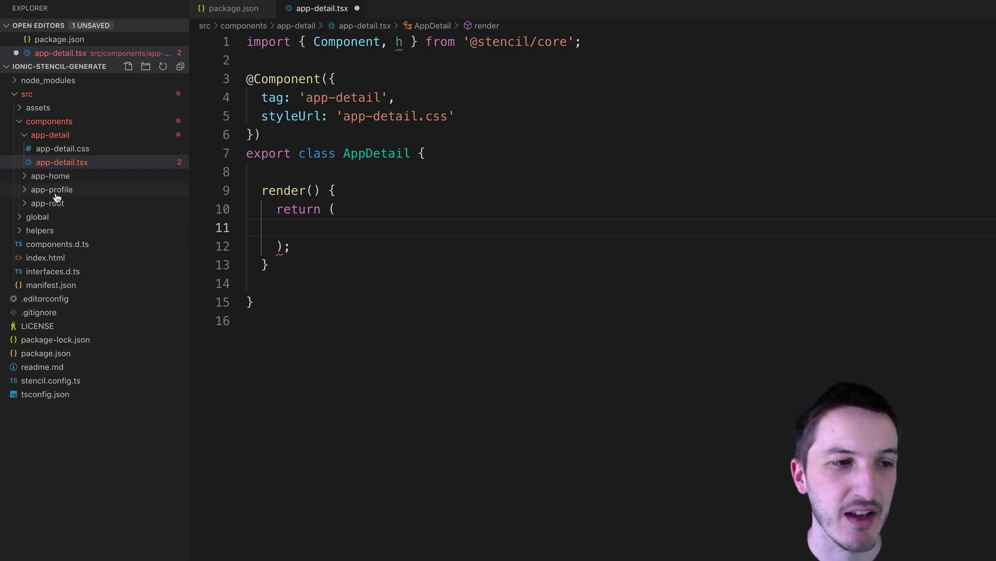
- Reuse app-home's ion-header and ion-content markup in app-detail, removing the paragraph and button
left_click(50, 189)
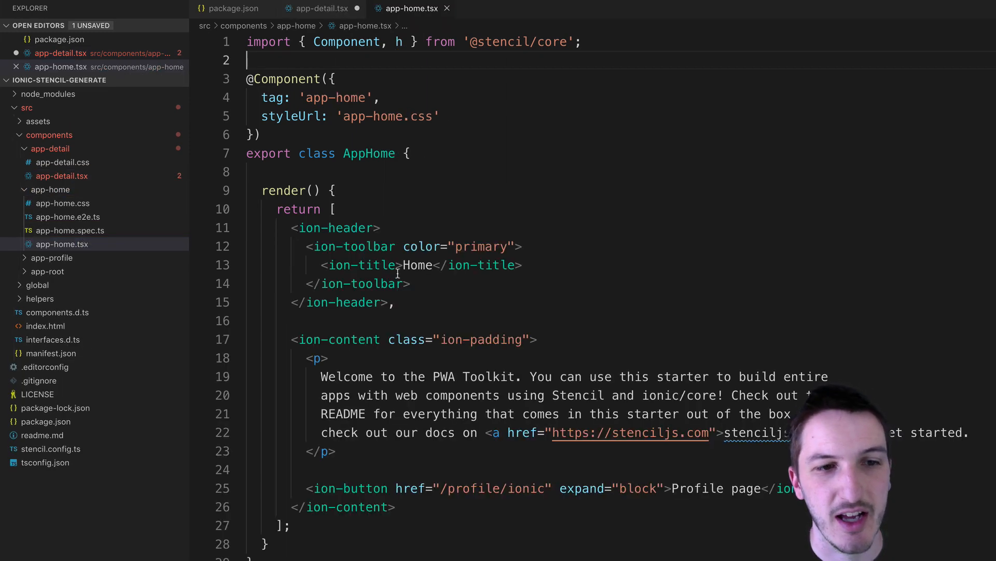
left_click(333, 208)
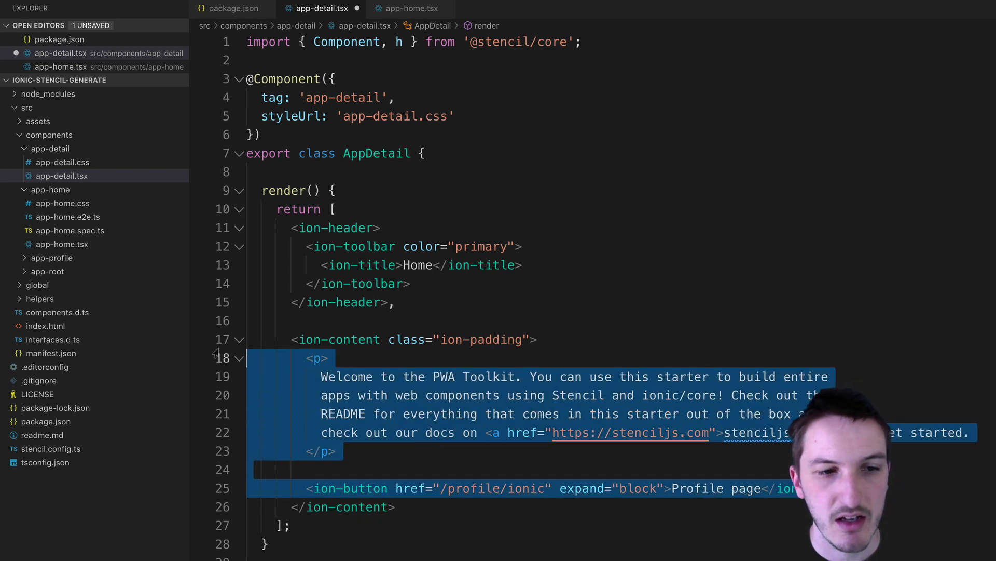
key("Delete")
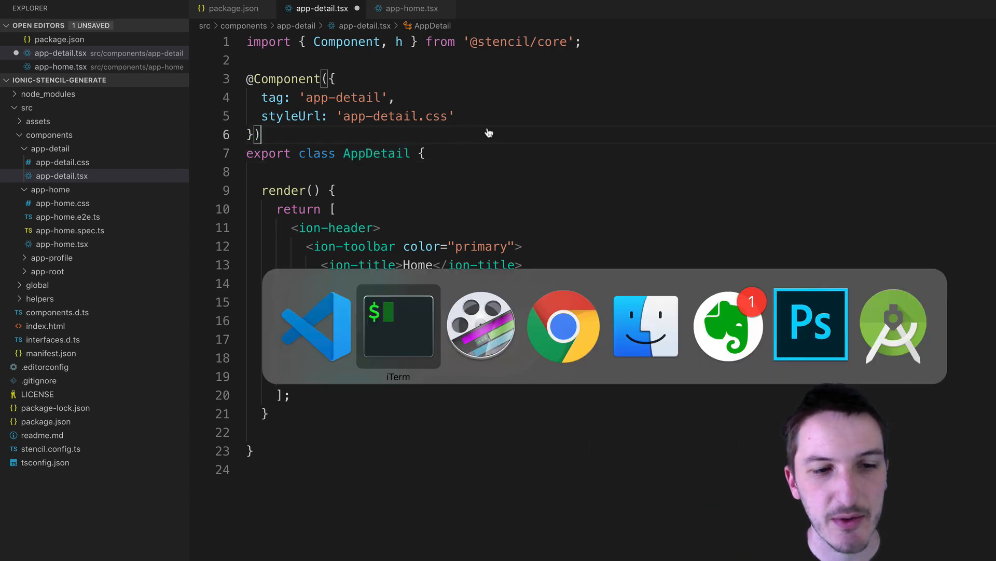
- Run 'npx stencil generate dashboard/app-project-overview' in iTerm
left_click(397, 326)
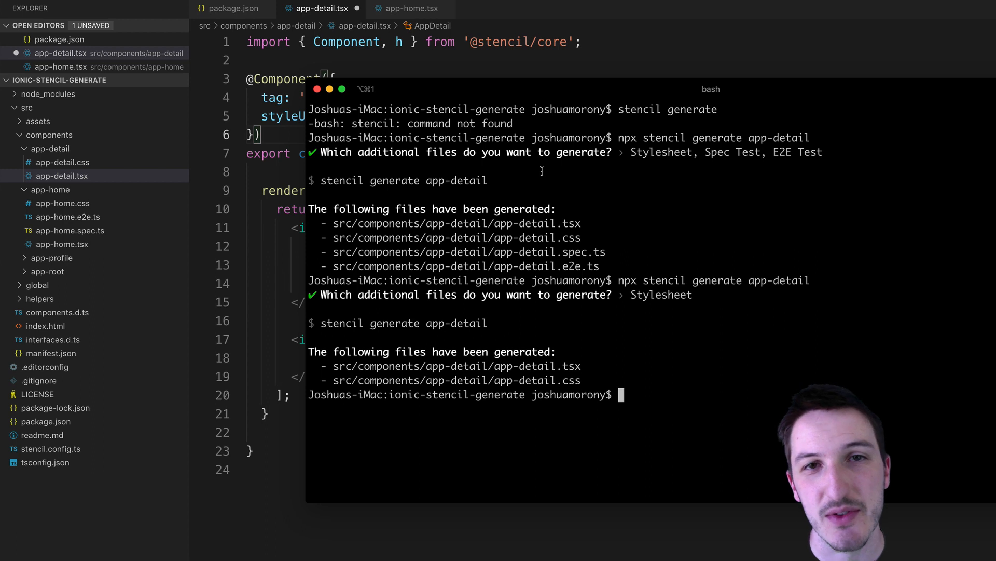
mouse_move(526, 187)
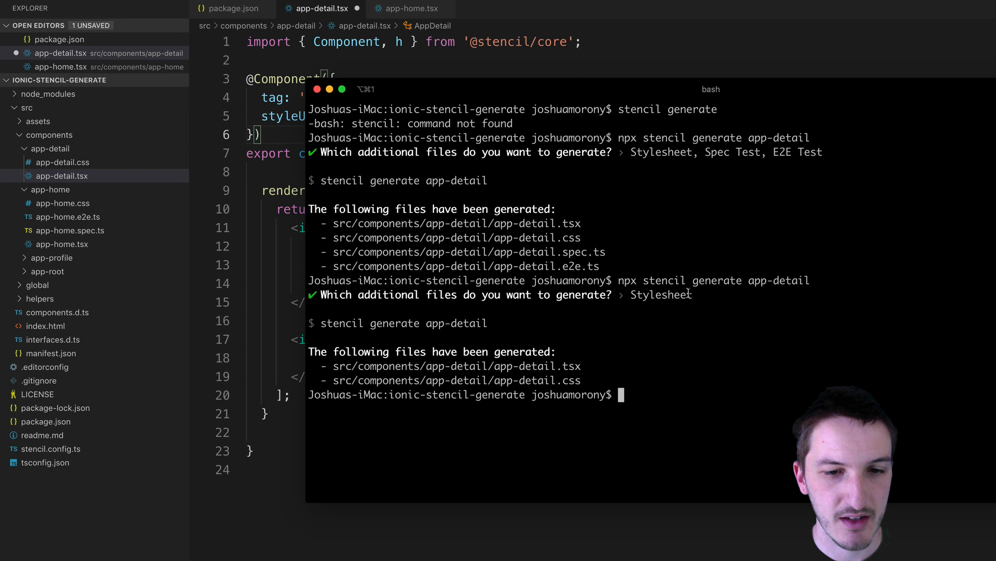
type("npx")
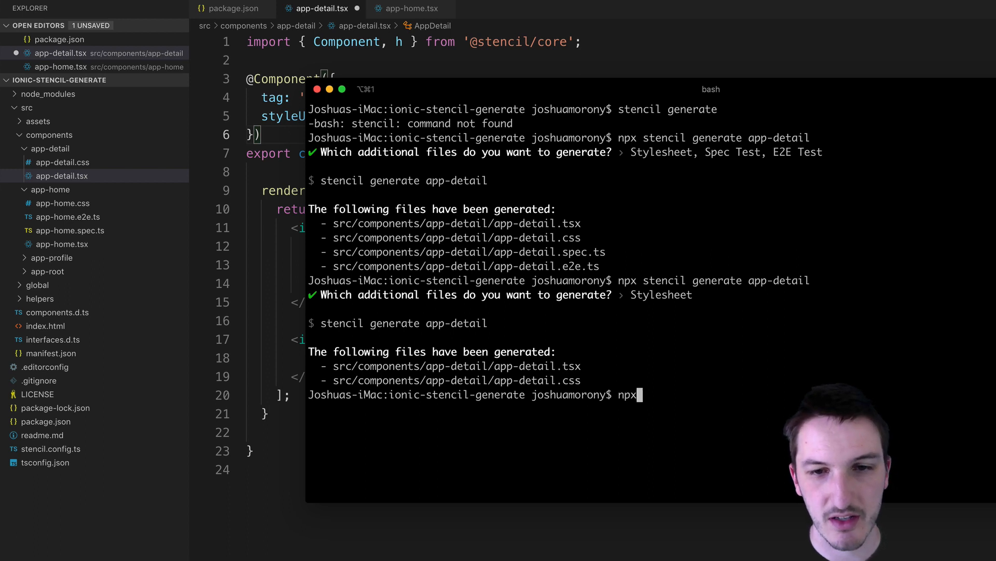
type("stencil generate")
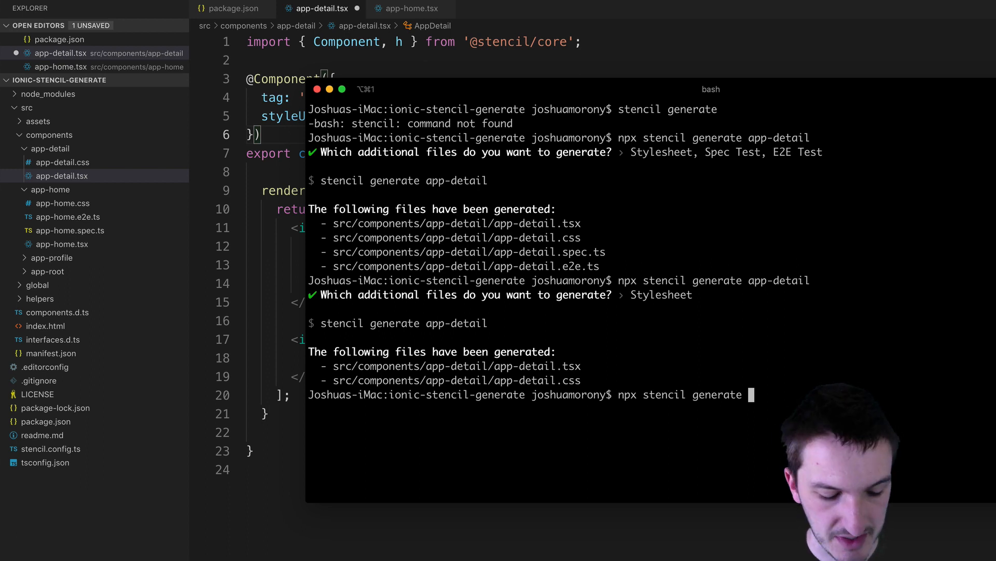
type("dash")
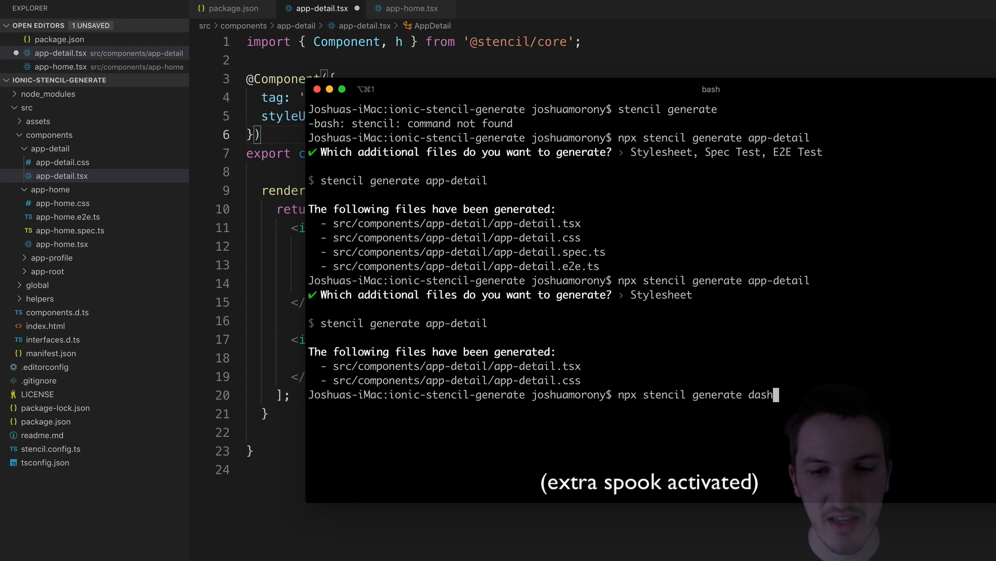
type("board")
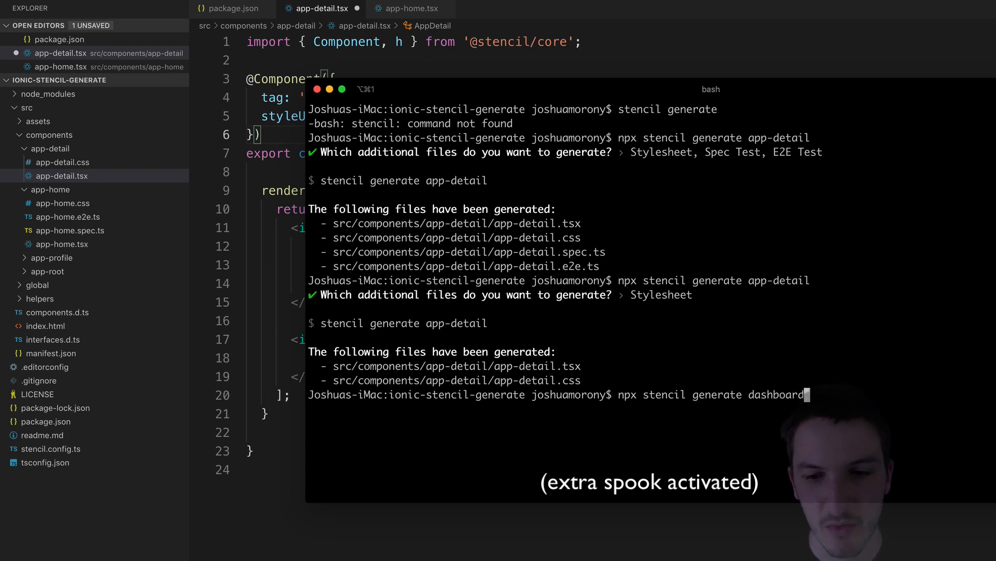
type("/")
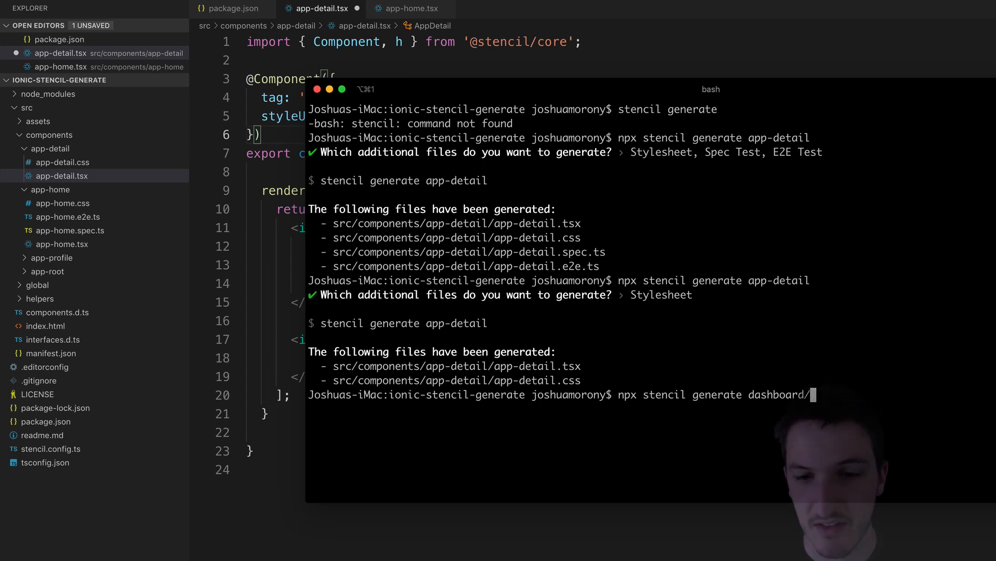
type("app-project-")
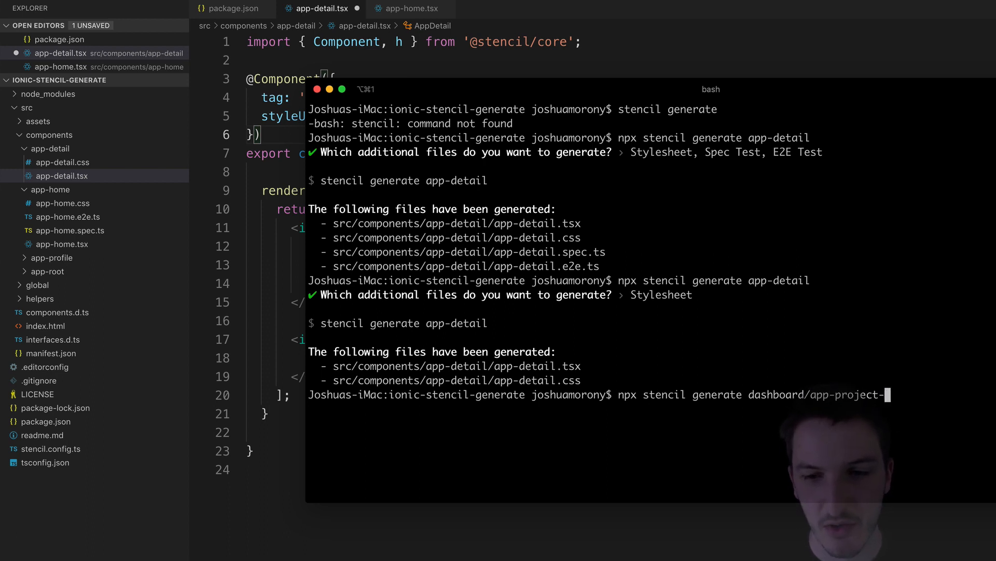
type("overview")
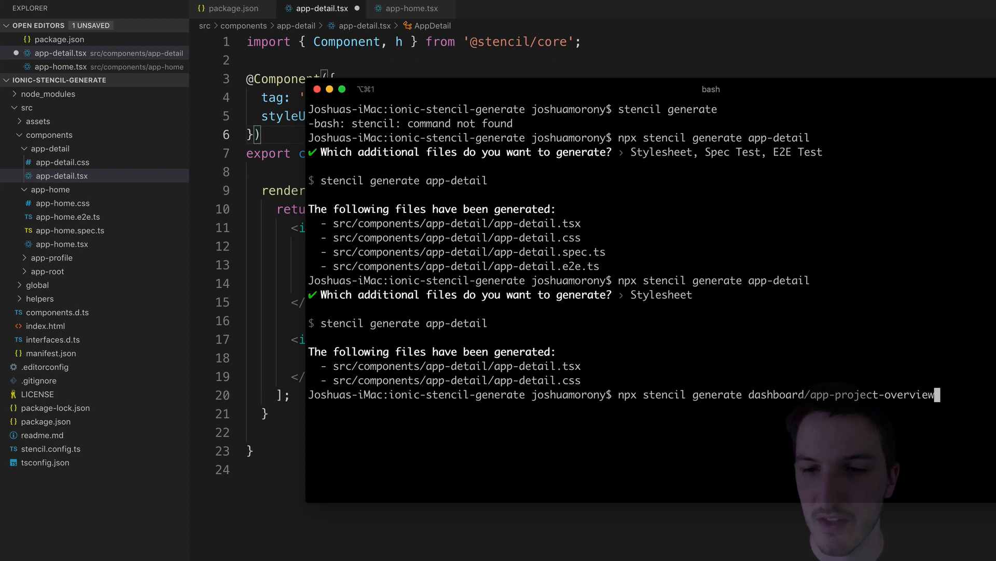
key("Return")
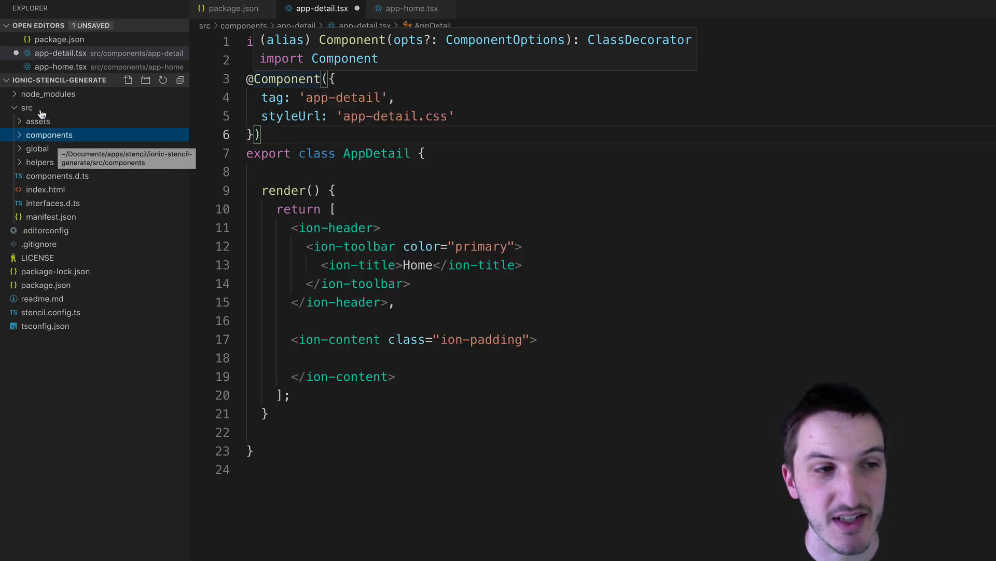
mouse_move(49, 138)
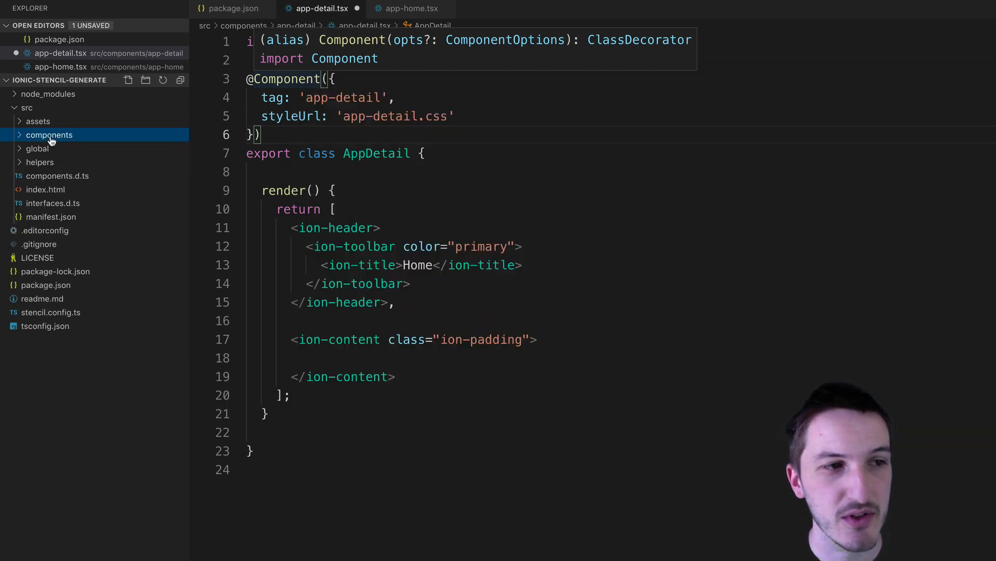
- Expand components > dashboard and open app-project-overview's generated spec test file
left_click(49, 134)
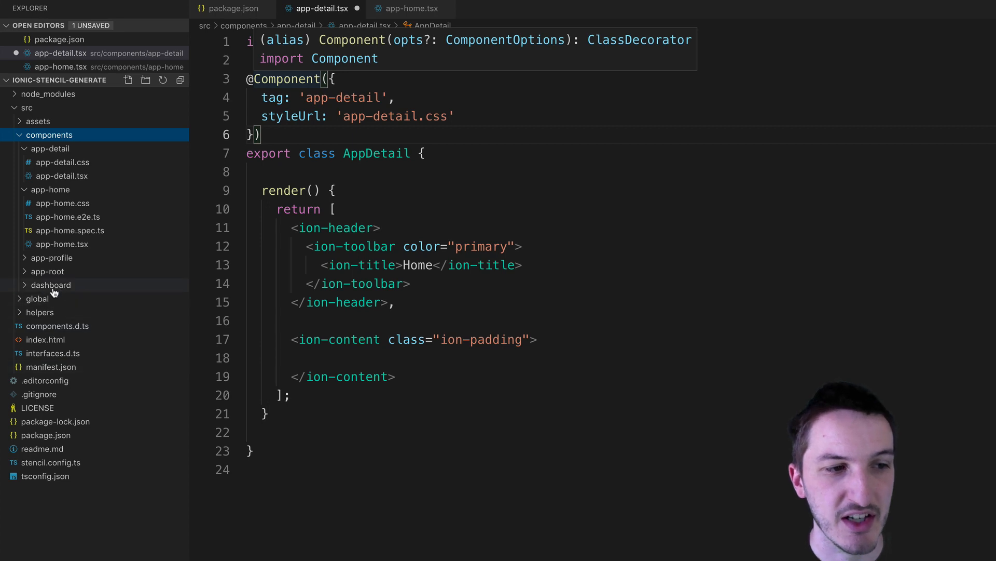
left_click(50, 285)
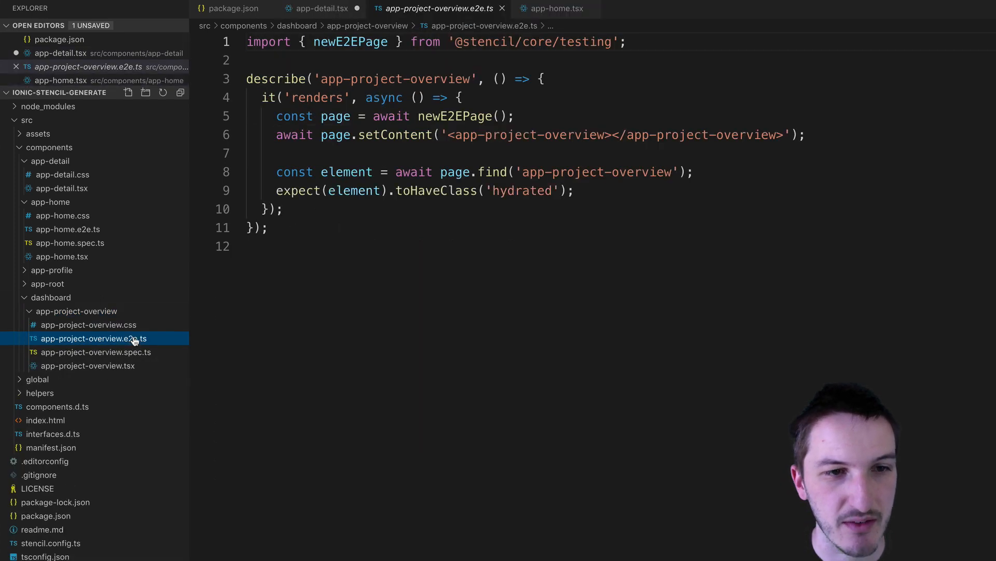
left_click(96, 353)
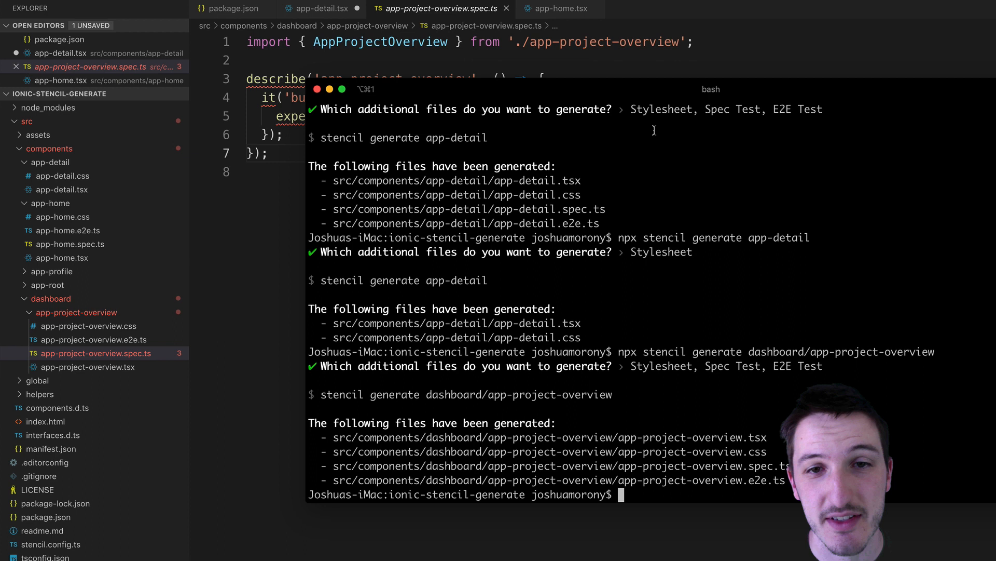
mouse_move(659, 89)
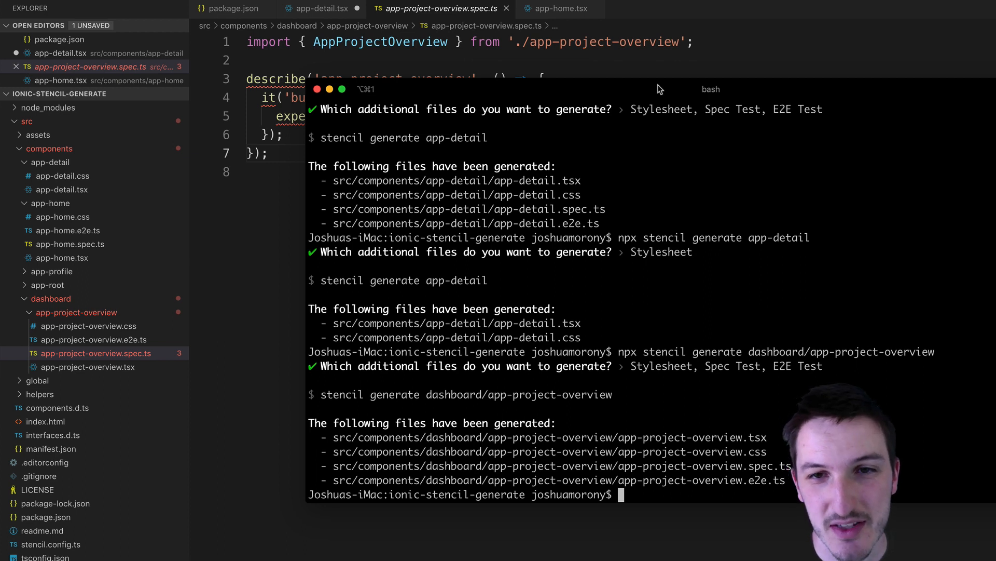